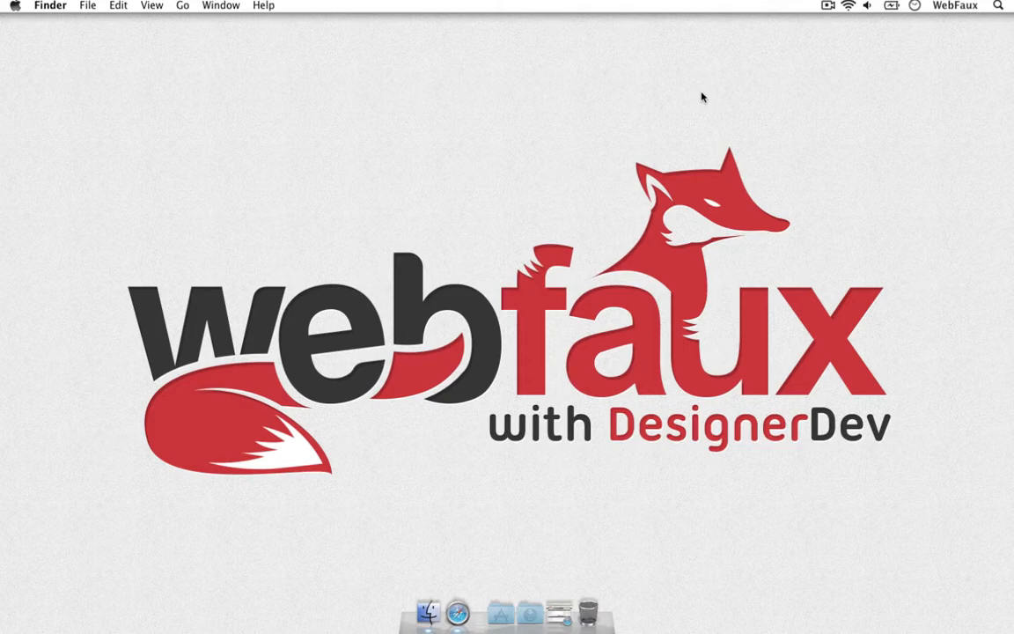
pyautogui.moveTo(619, 518)
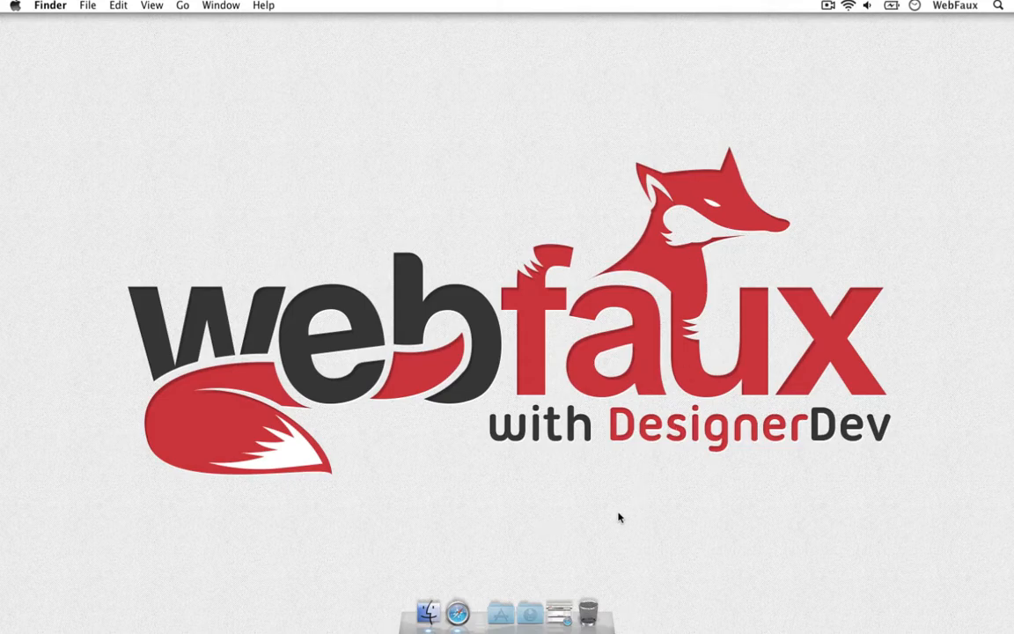
# - Bring Safari forward on the Blotter product page and scroll through its features
pyautogui.click(457, 611)
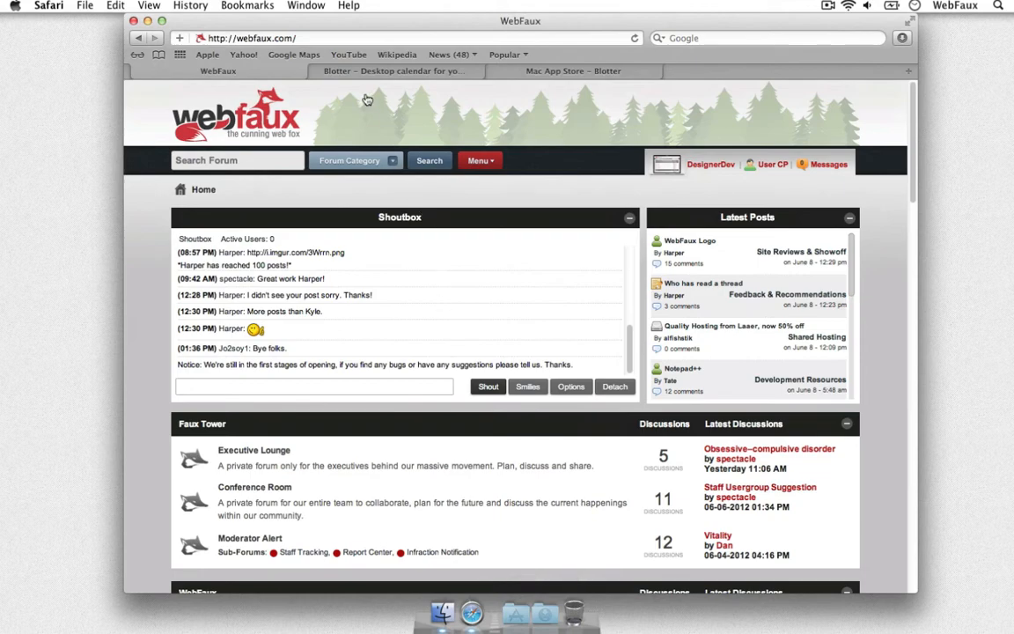
pyautogui.click(392, 70)
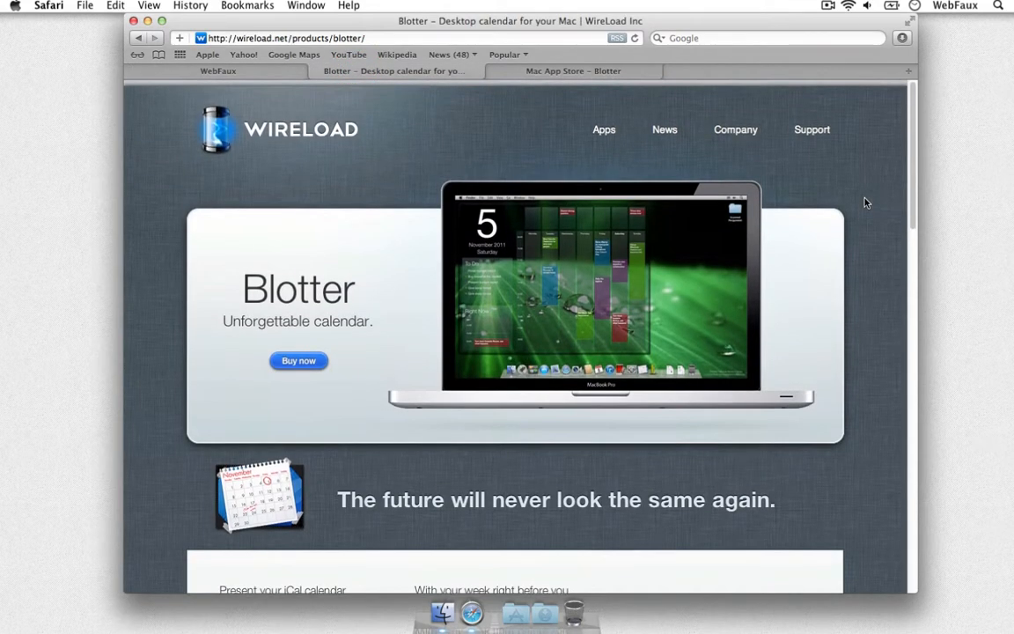
pyautogui.scroll(-3)
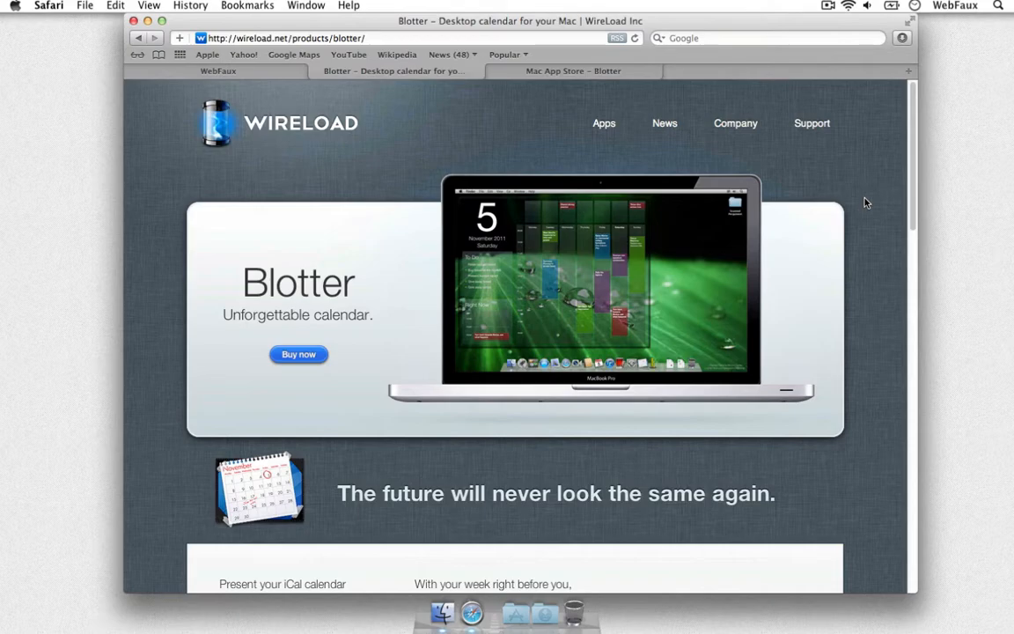
pyautogui.scroll(-3)
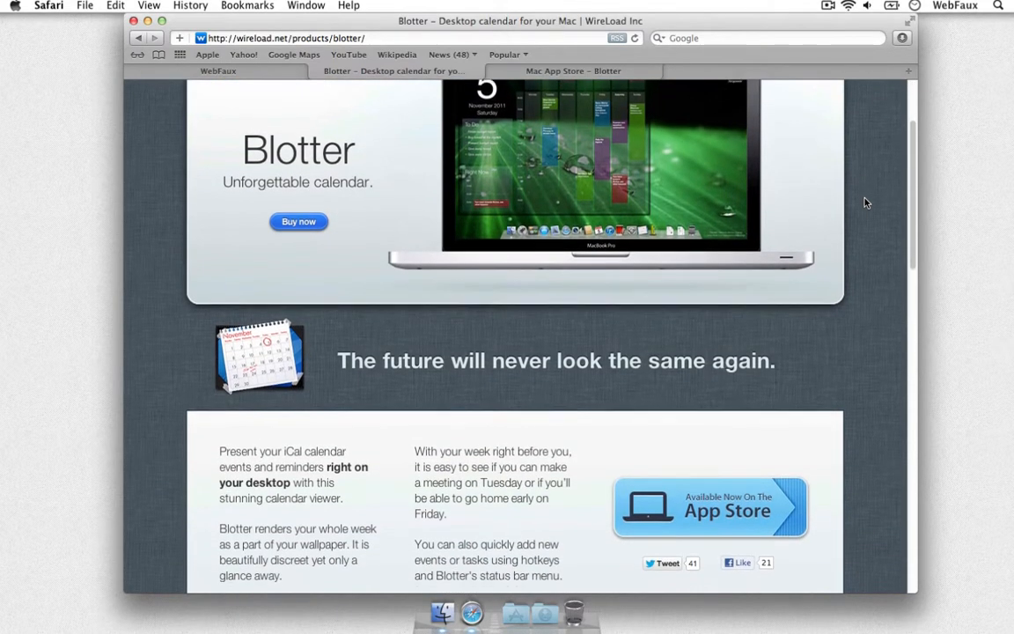
pyautogui.scroll(-3)
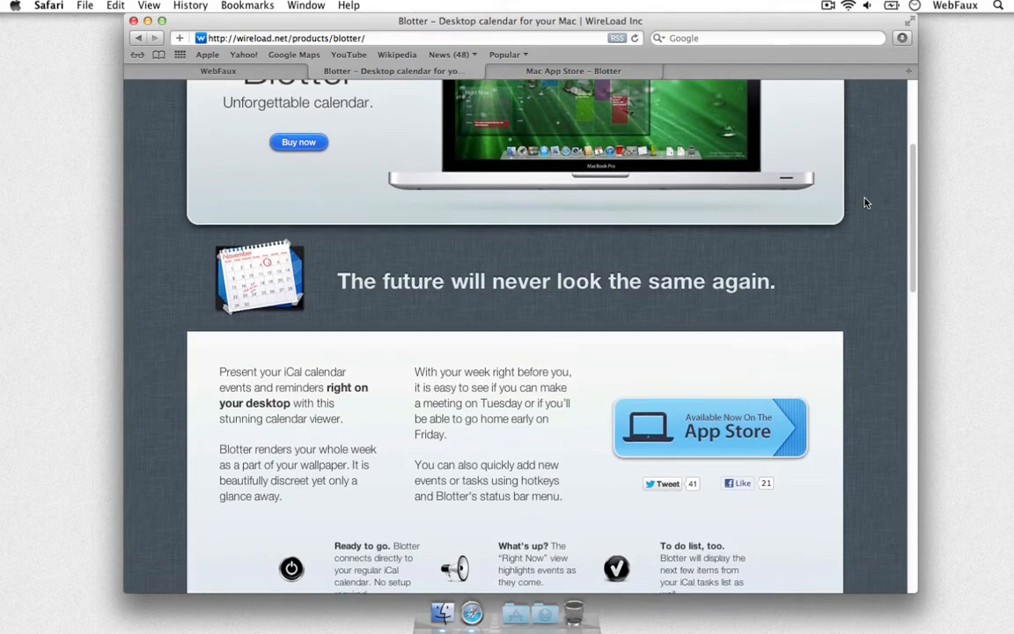
pyautogui.scroll(-3)
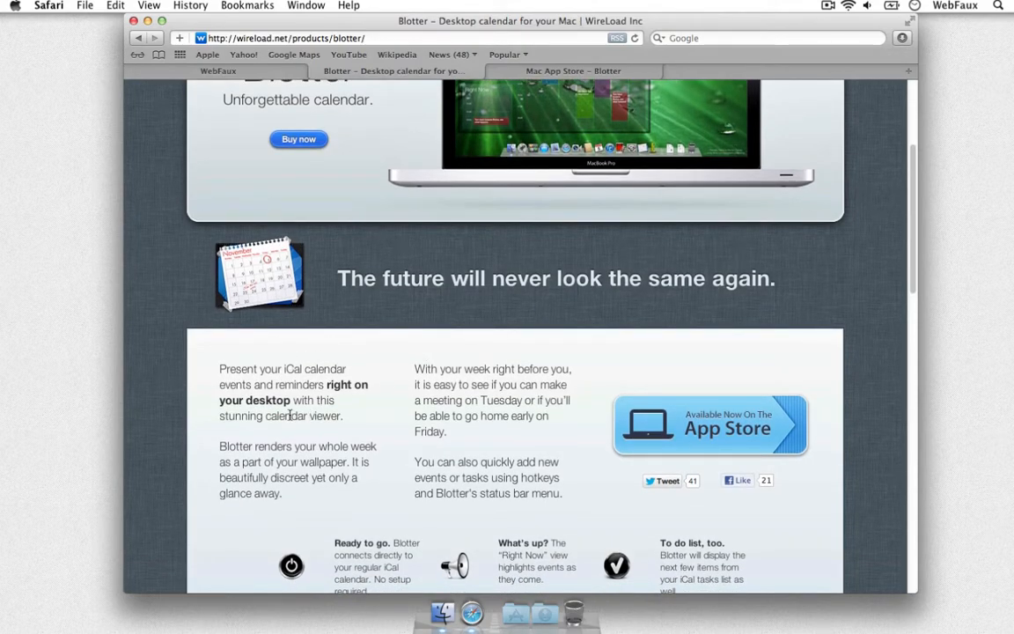
pyautogui.scroll(-3)
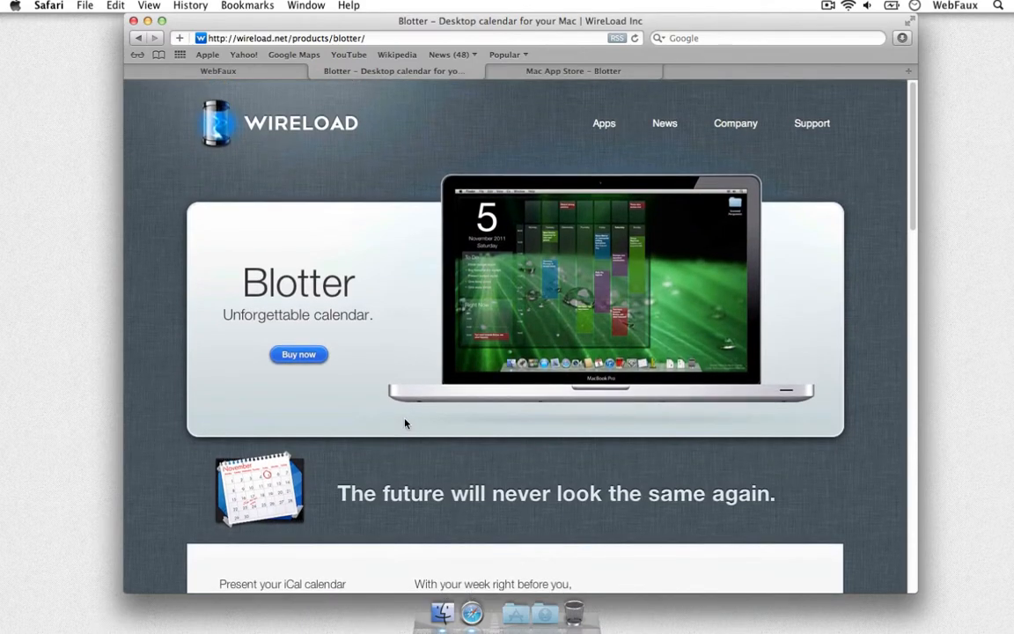
pyautogui.moveTo(568, 234)
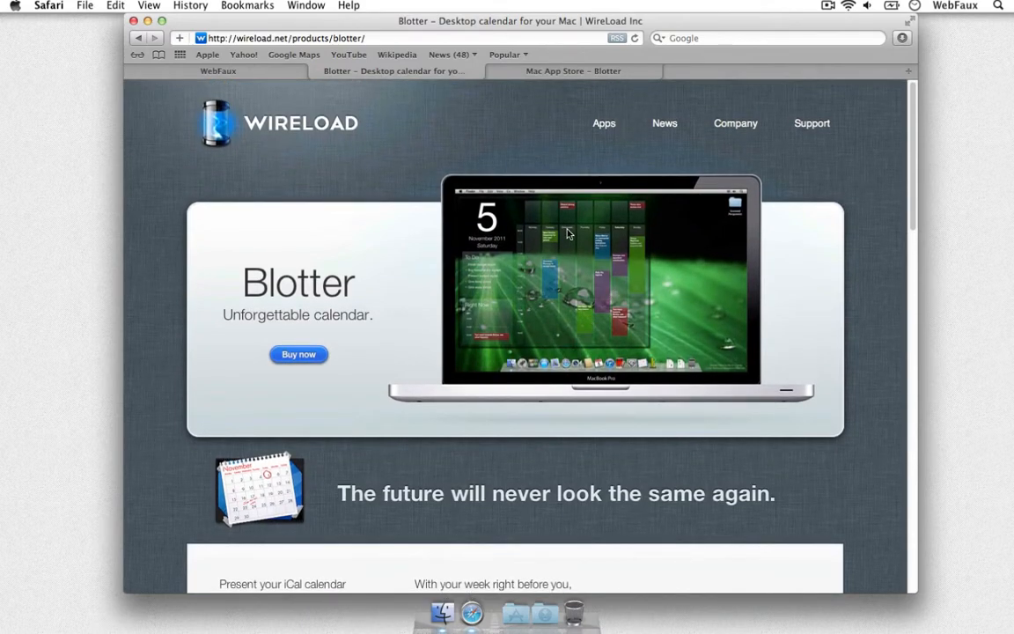
pyautogui.moveTo(616, 255)
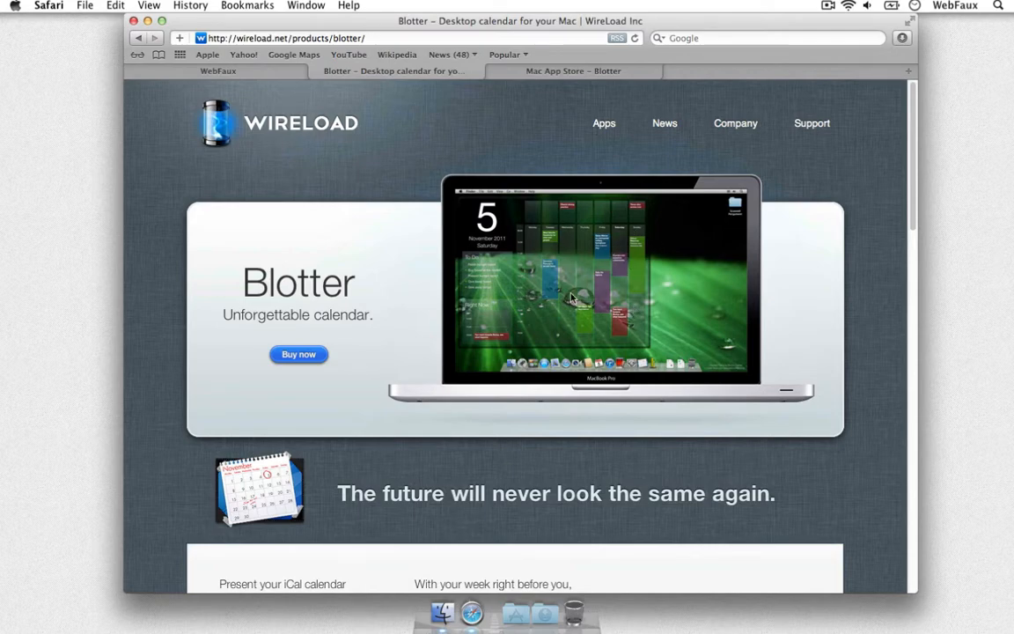
pyautogui.moveTo(612, 304)
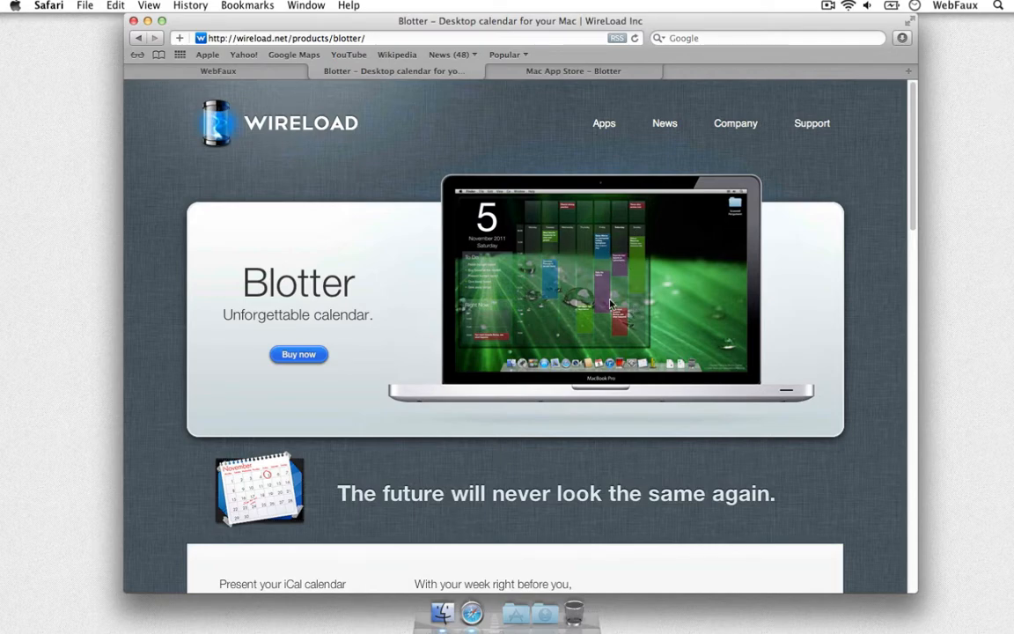
# - Keep scrolling down to the screenshot gallery and user testimonials
pyautogui.scroll(-3)
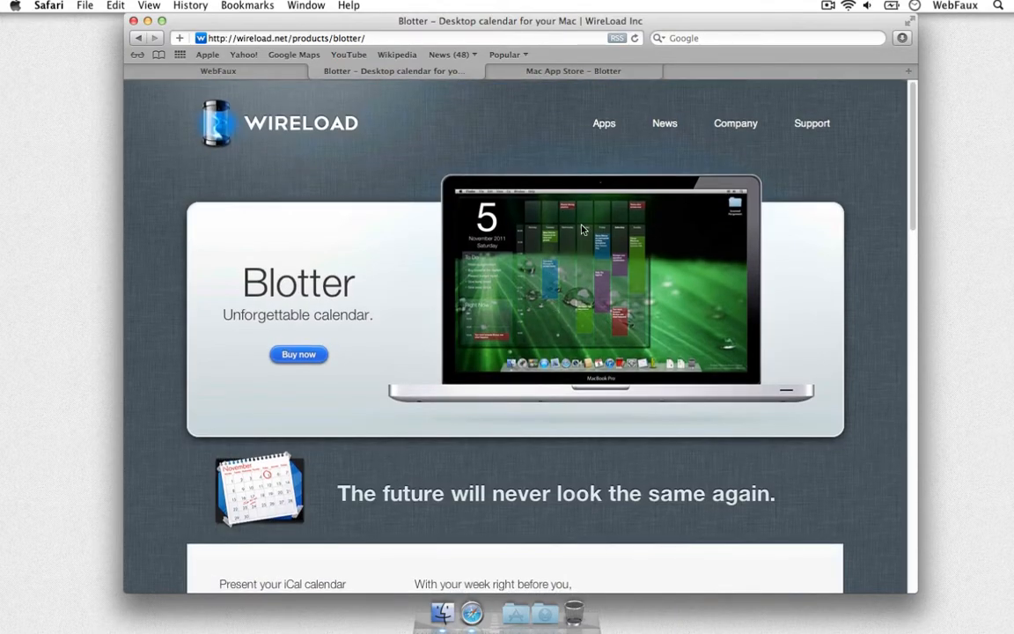
pyautogui.moveTo(616, 307)
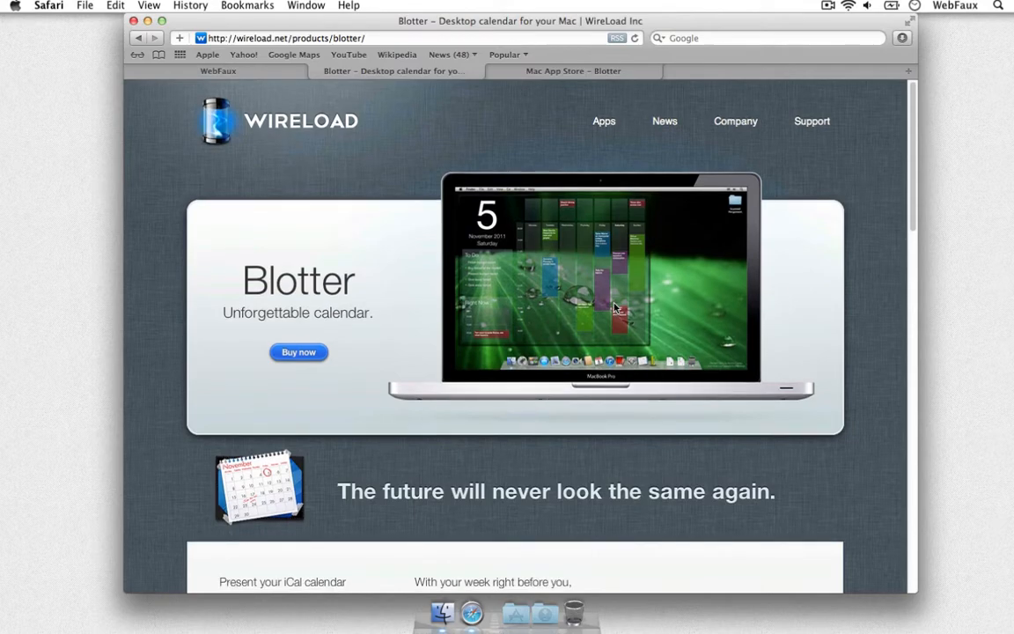
pyautogui.scroll(-3)
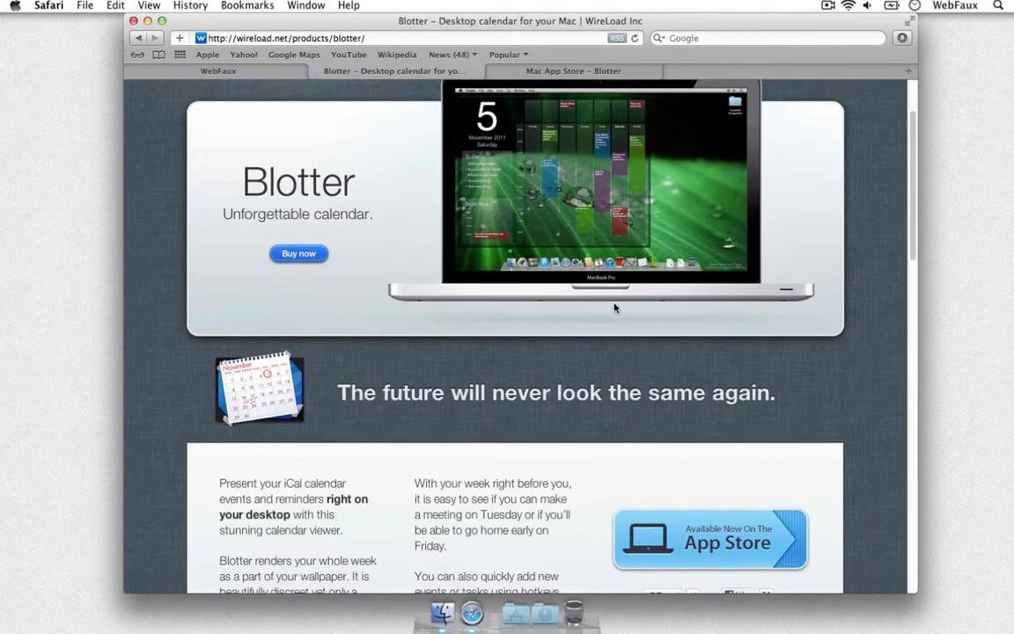
pyautogui.scroll(-3)
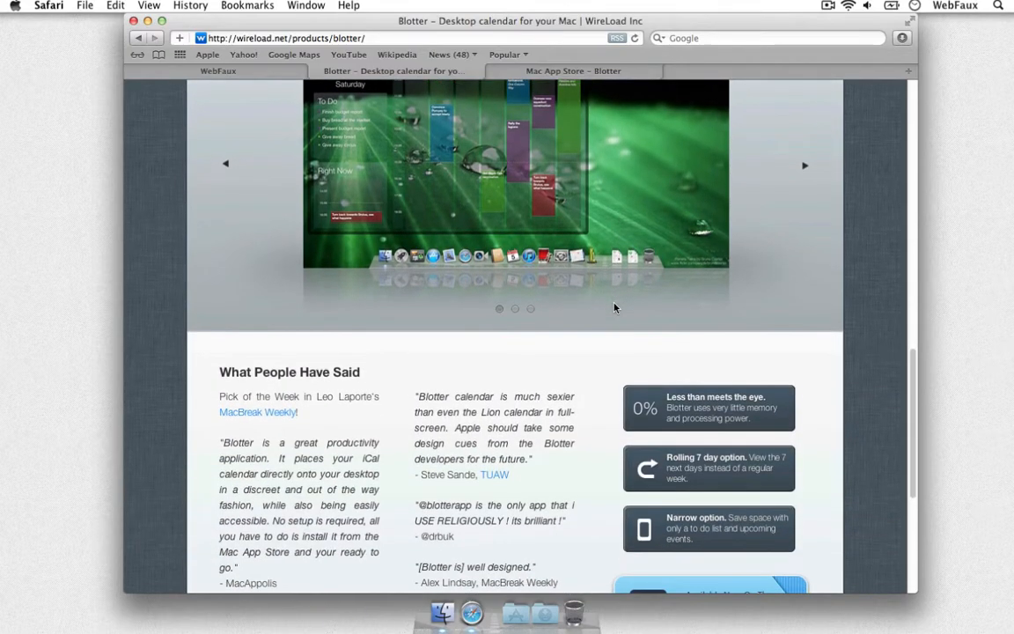
pyautogui.scroll(-3)
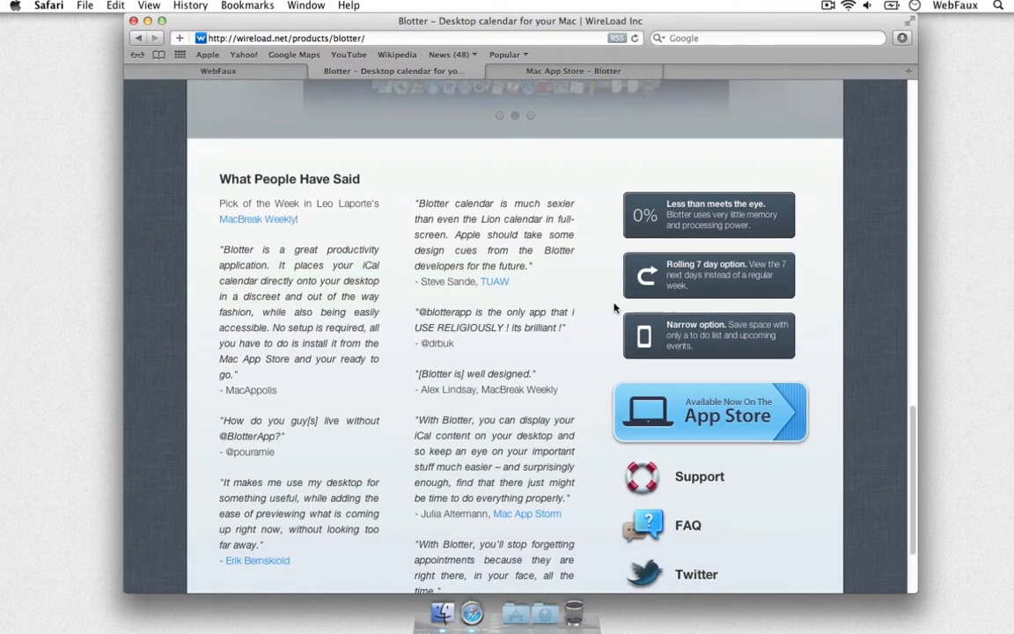
pyautogui.scroll(-3)
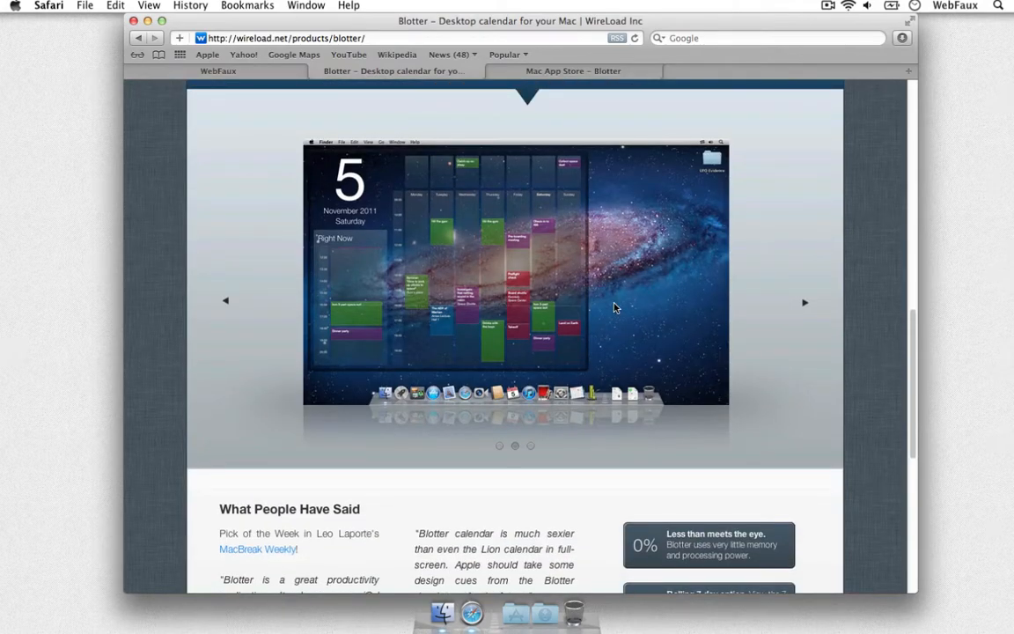
# - Switch to the Mac App Store tab and scroll to Blotter's price, ratings and screenshot
pyautogui.click(573, 71)
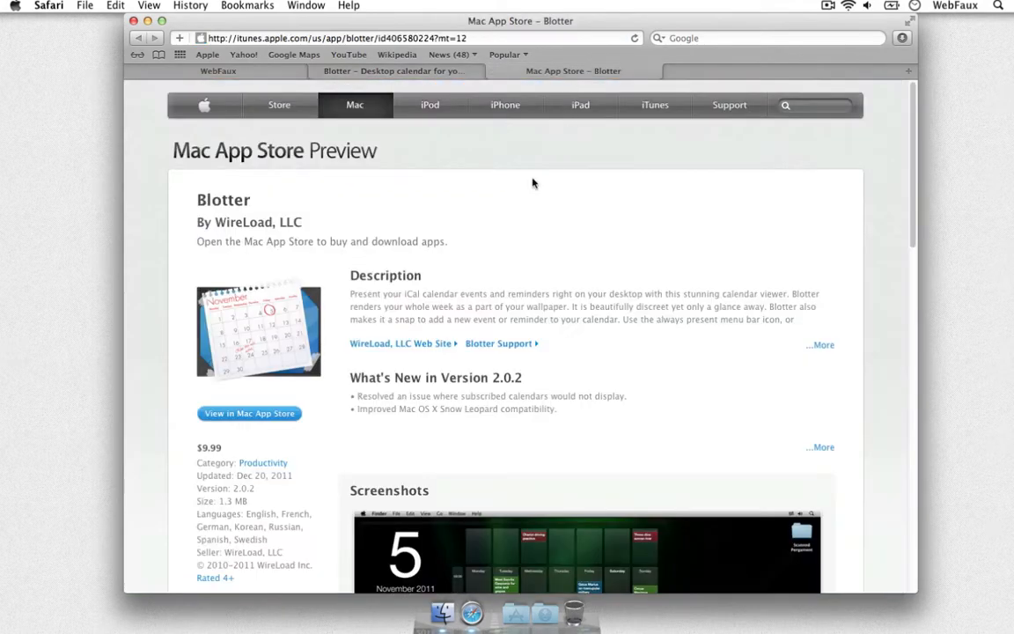
pyautogui.scroll(-3)
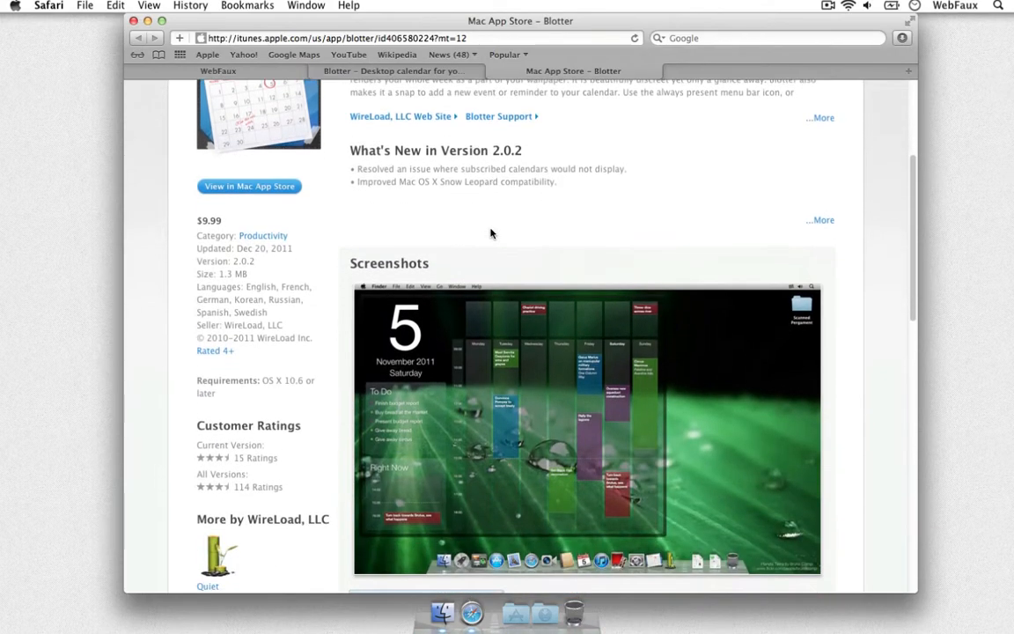
pyautogui.scroll(-3)
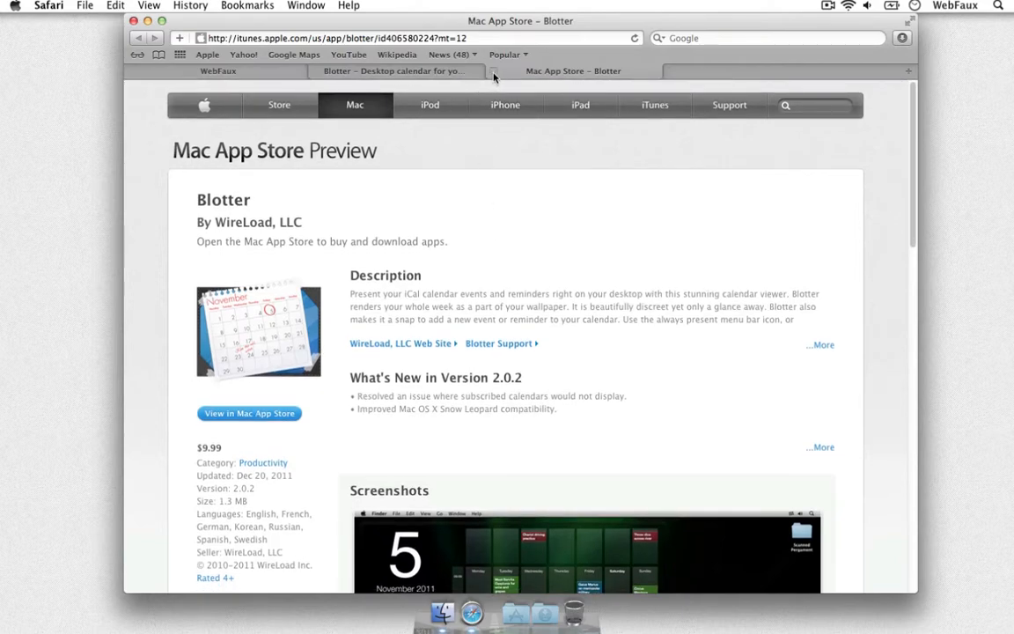
pyautogui.moveTo(494, 70)
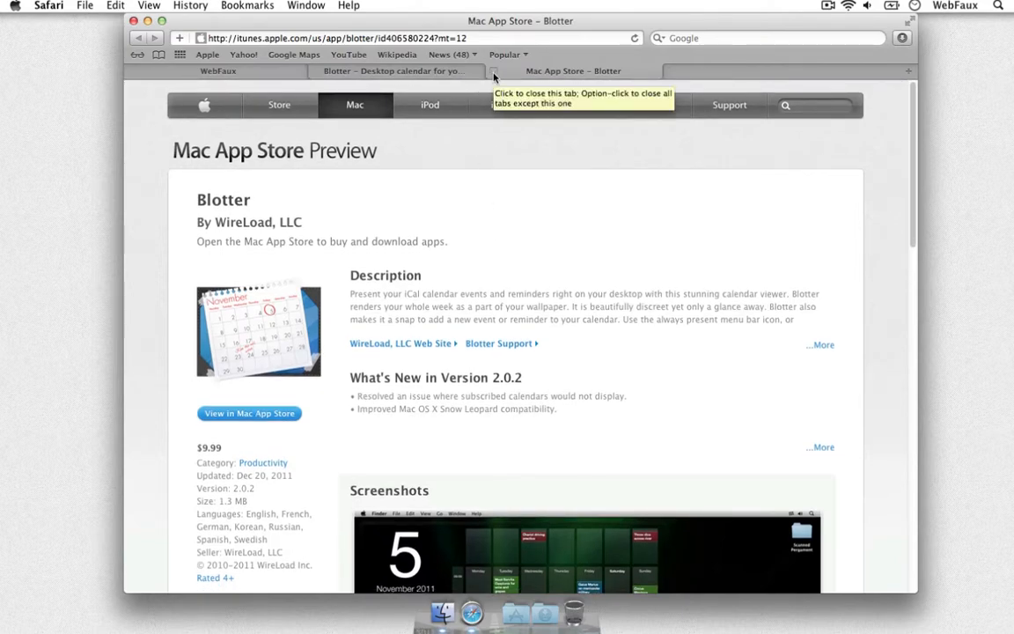
pyautogui.moveTo(555, 71)
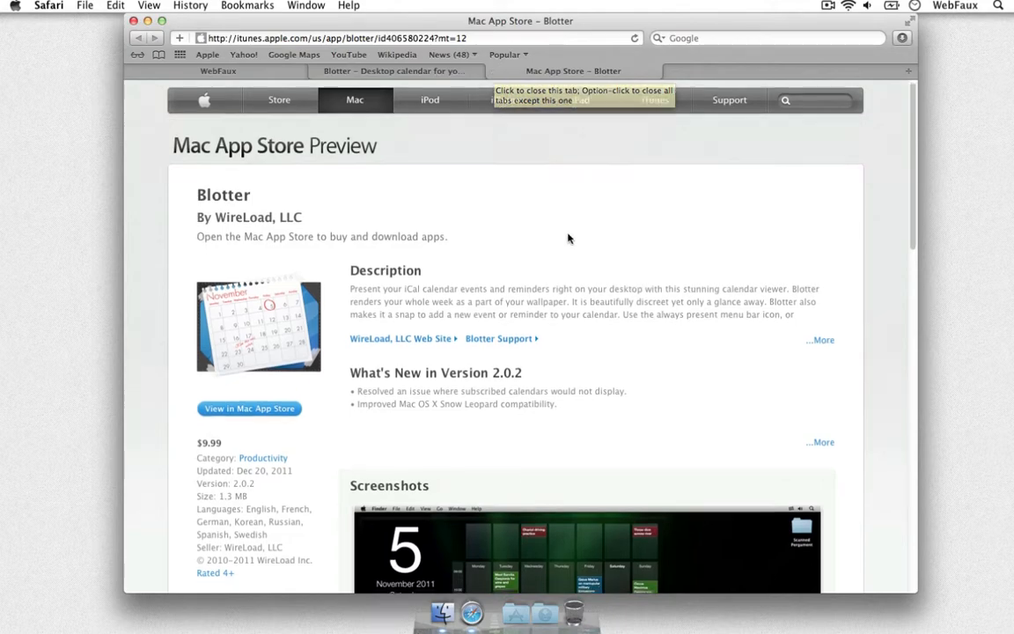
pyautogui.scroll(-3)
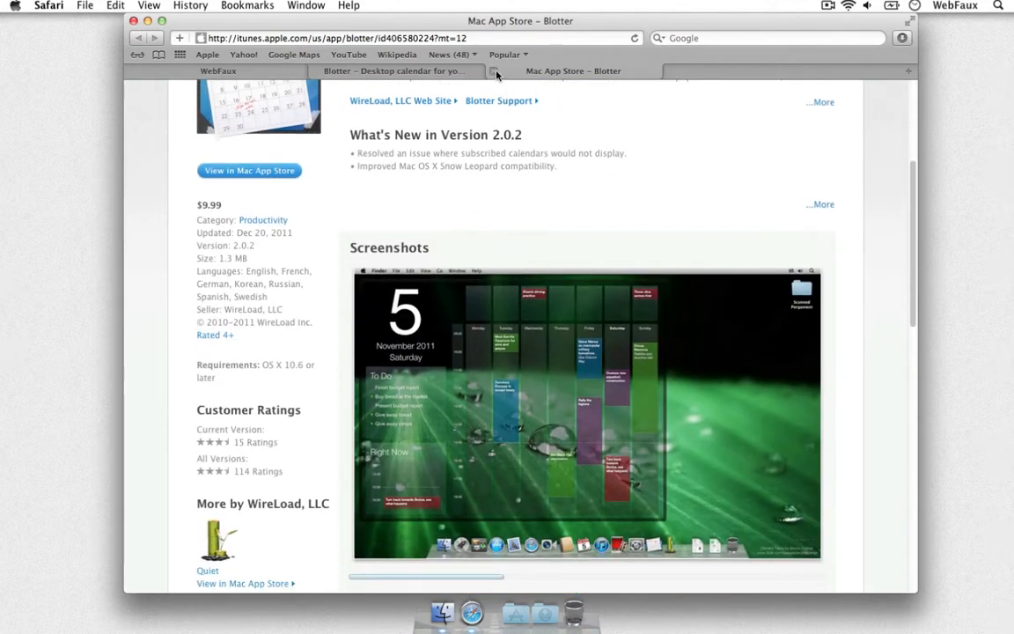
# - Close the Blotter tabs and the Safari window to reveal the desktop calendar
pyautogui.click(392, 71)
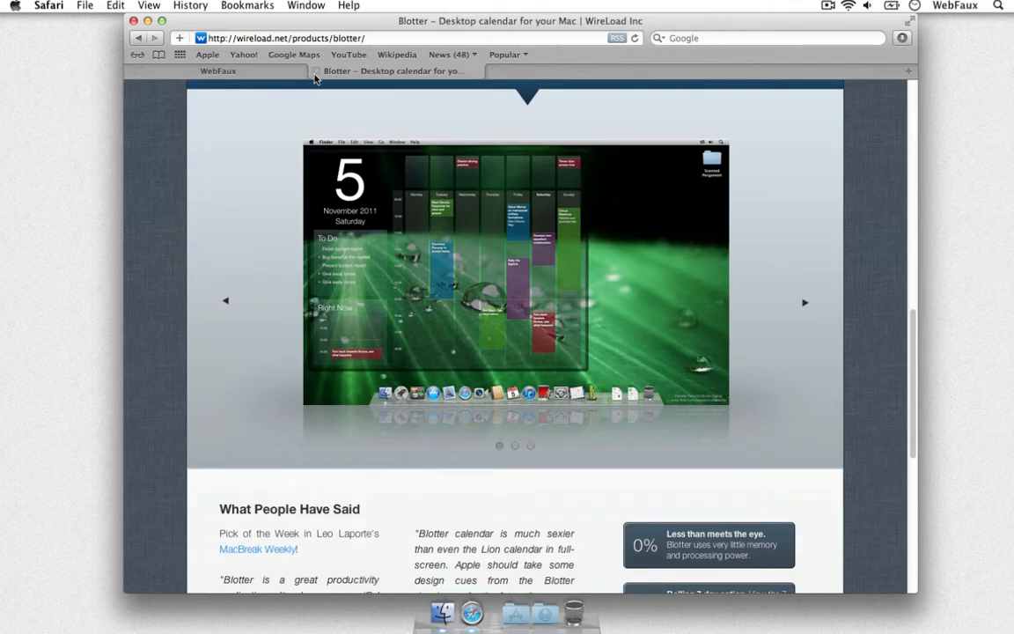
pyautogui.click(316, 70)
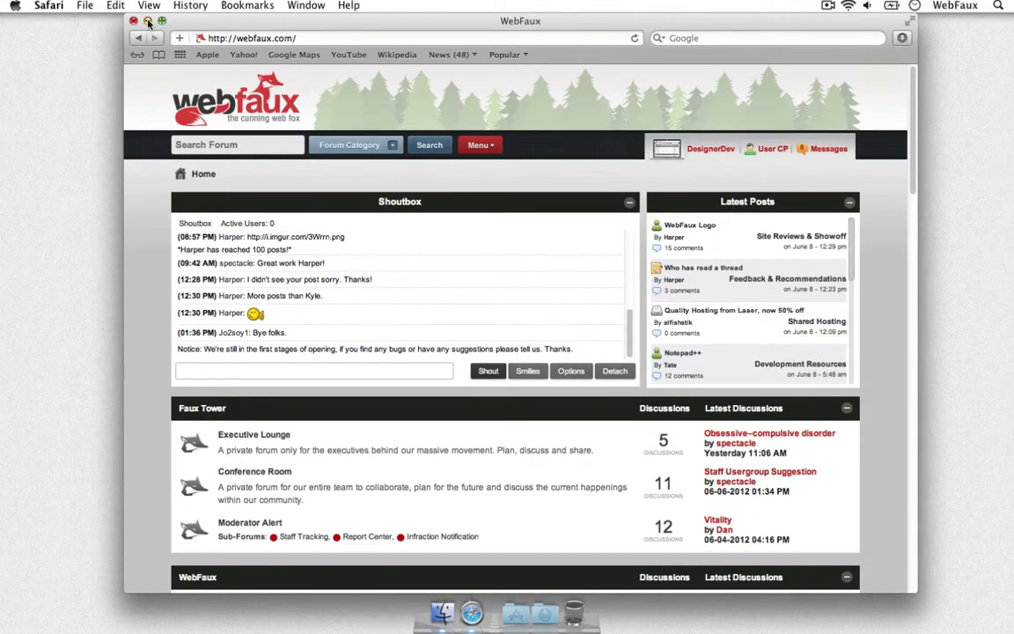
pyautogui.click(134, 20)
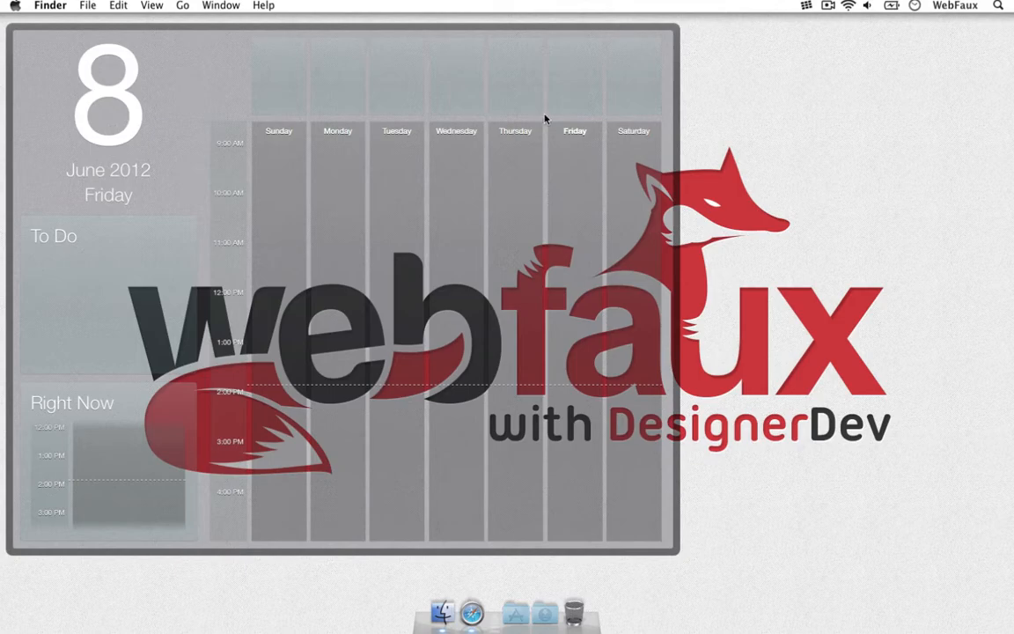
pyautogui.moveTo(660, 559)
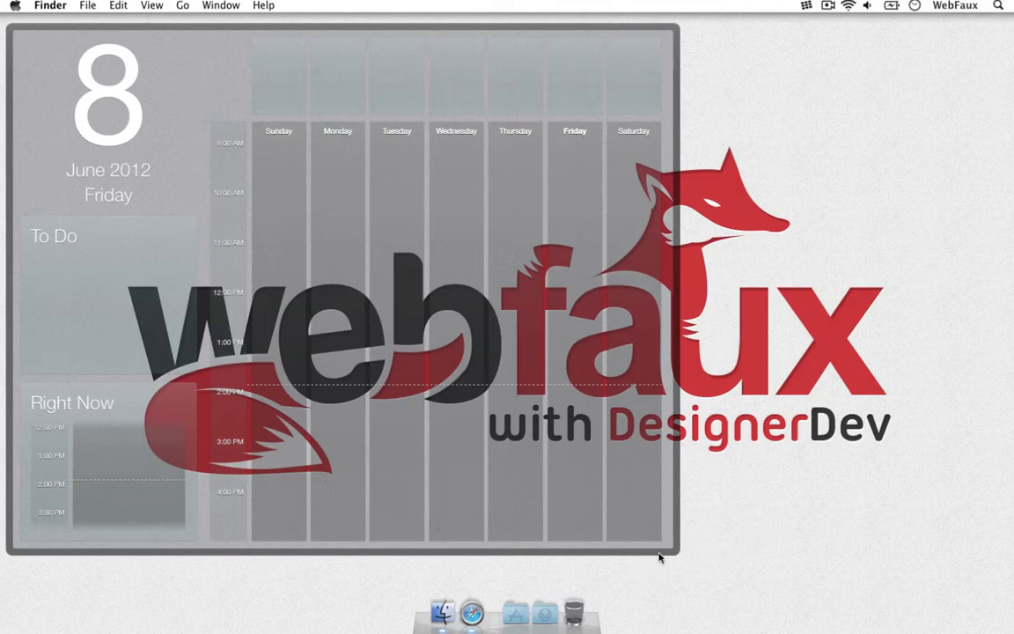
pyautogui.moveTo(705, 209)
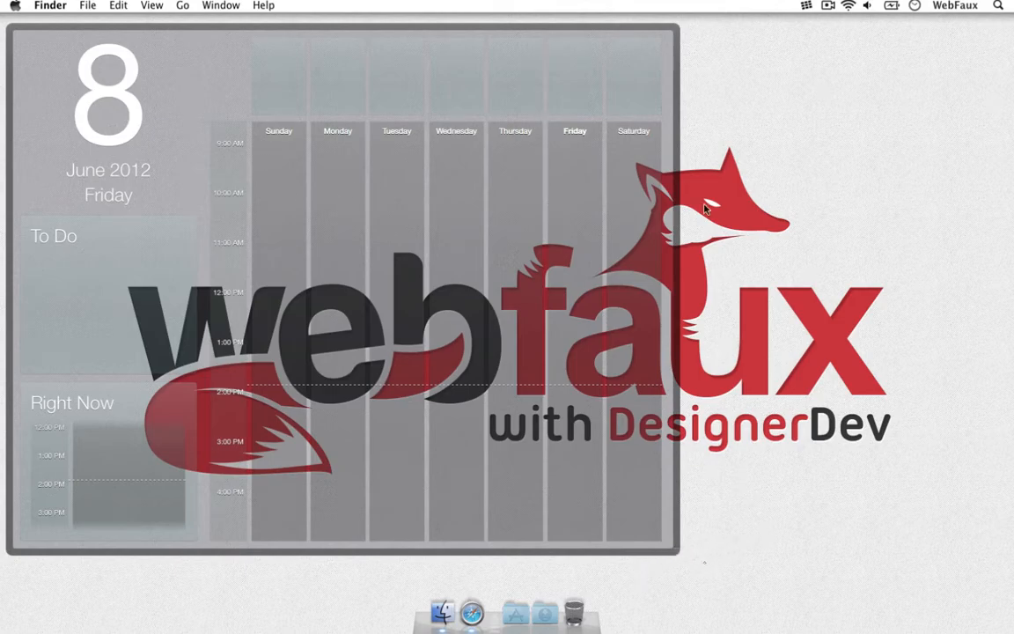
# - Open Blotter Preferences, move the window aside, and turn on Show weekday dates
pyautogui.click(806, 6)
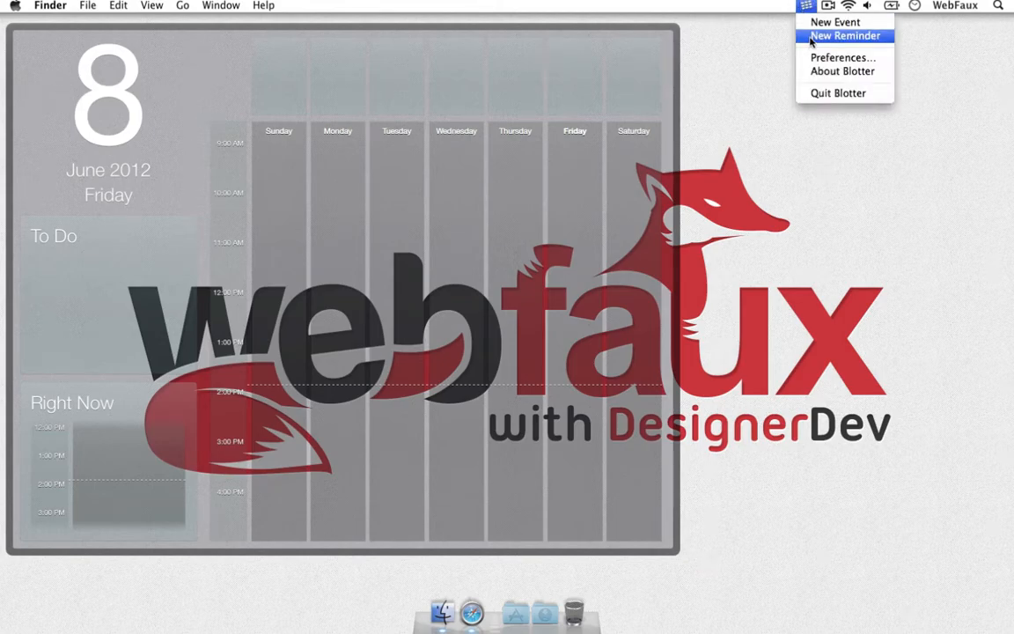
pyautogui.click(842, 57)
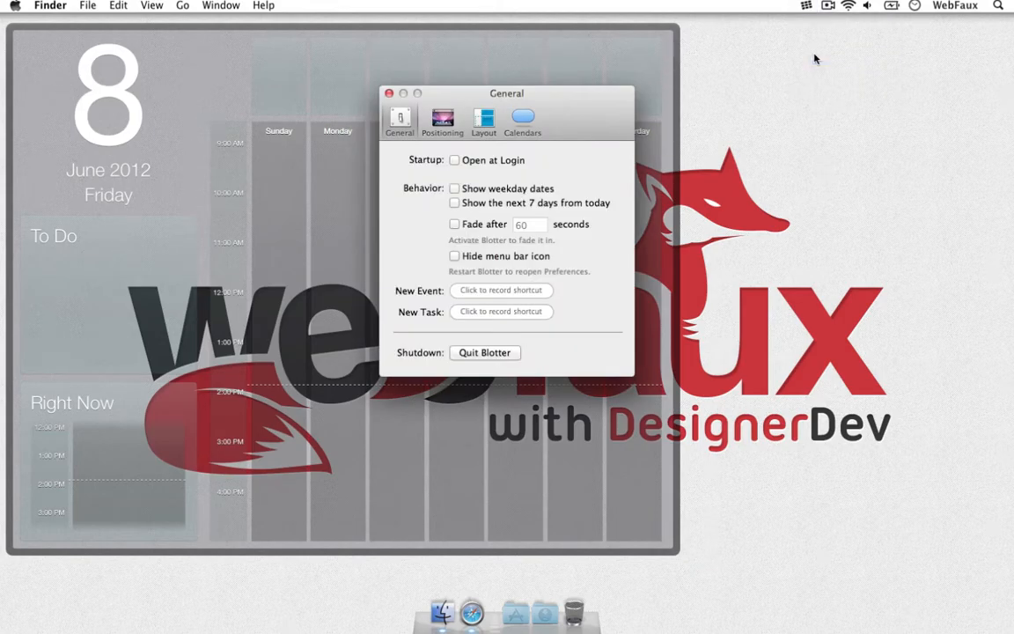
pyautogui.moveTo(507, 92); pyautogui.dragTo(677, 110)
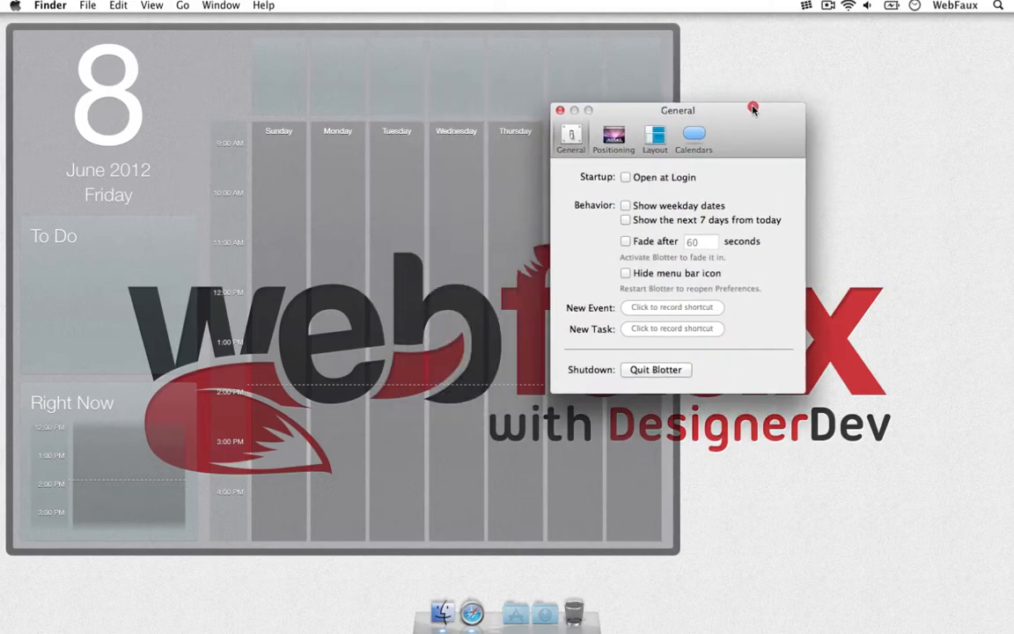
pyautogui.moveTo(699, 182)
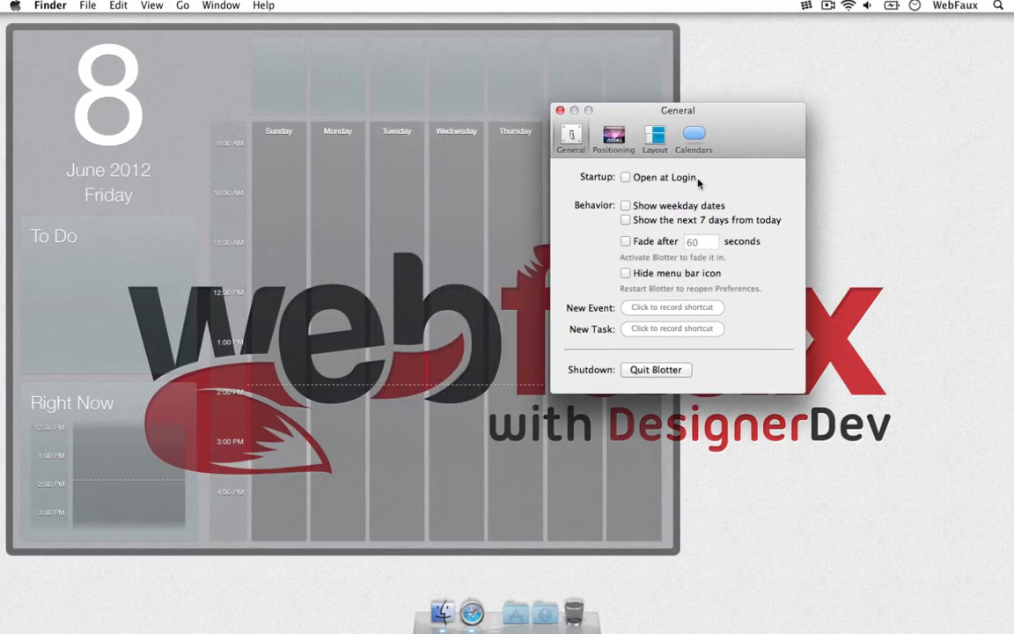
pyautogui.click(625, 205)
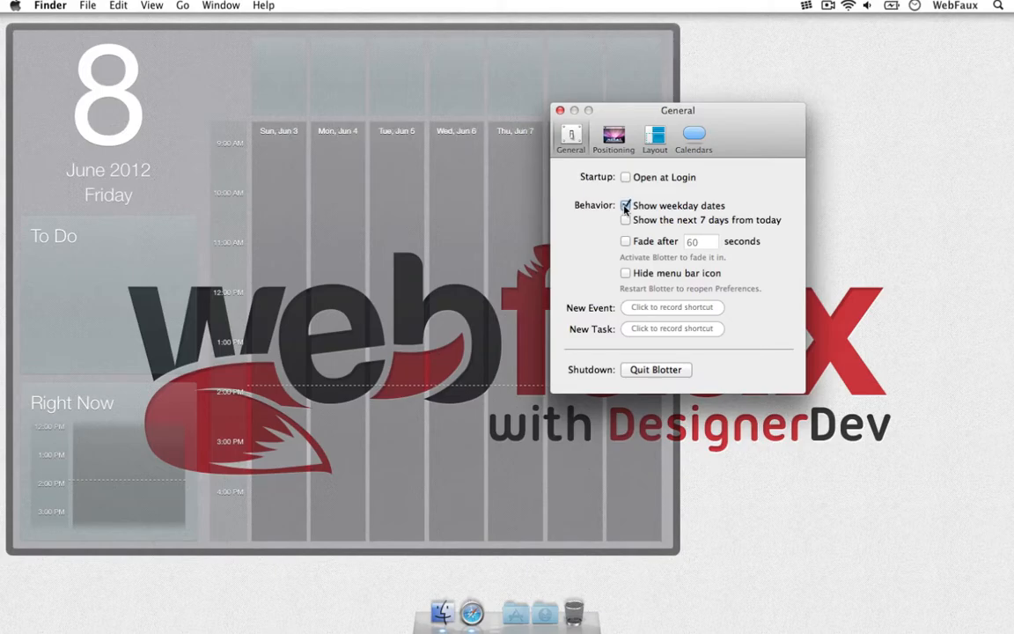
pyautogui.moveTo(457, 149)
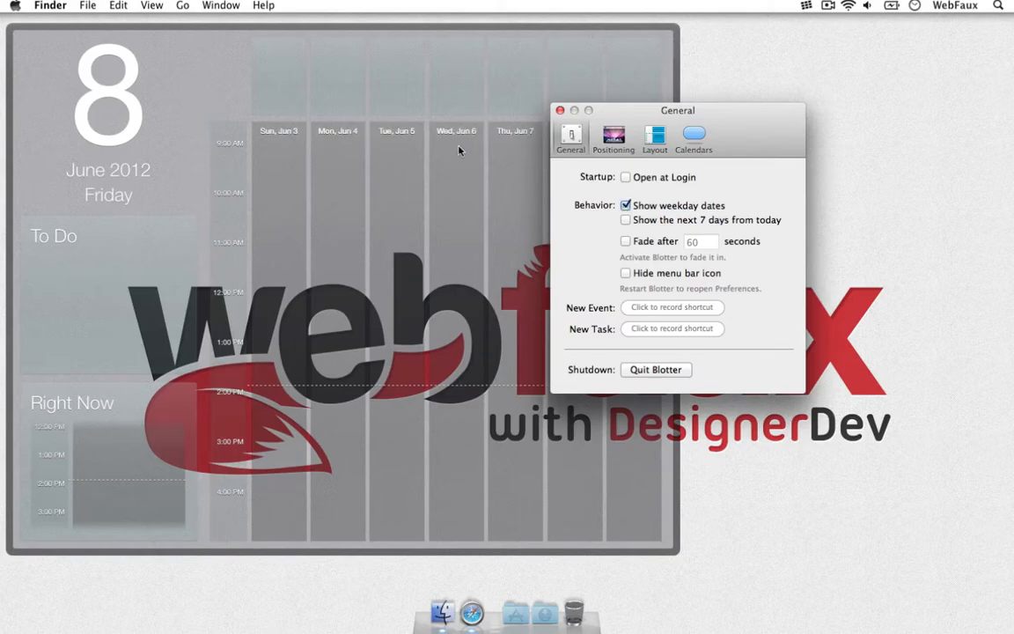
pyautogui.moveTo(570, 206)
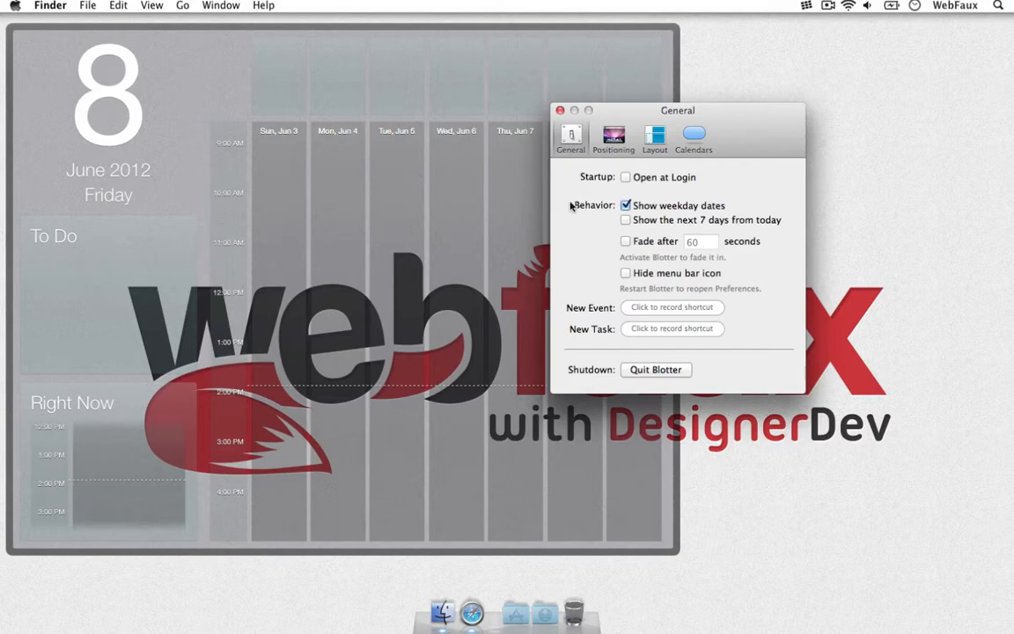
# - Try toggling Show the next 7 days on and off, leaving it off
pyautogui.click(625, 219)
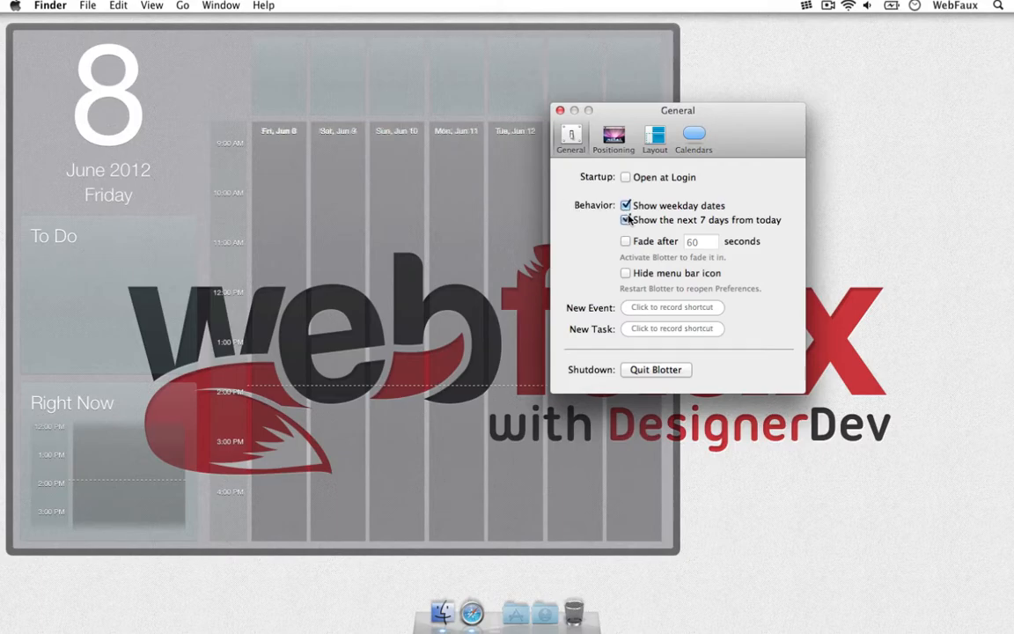
pyautogui.click(626, 219)
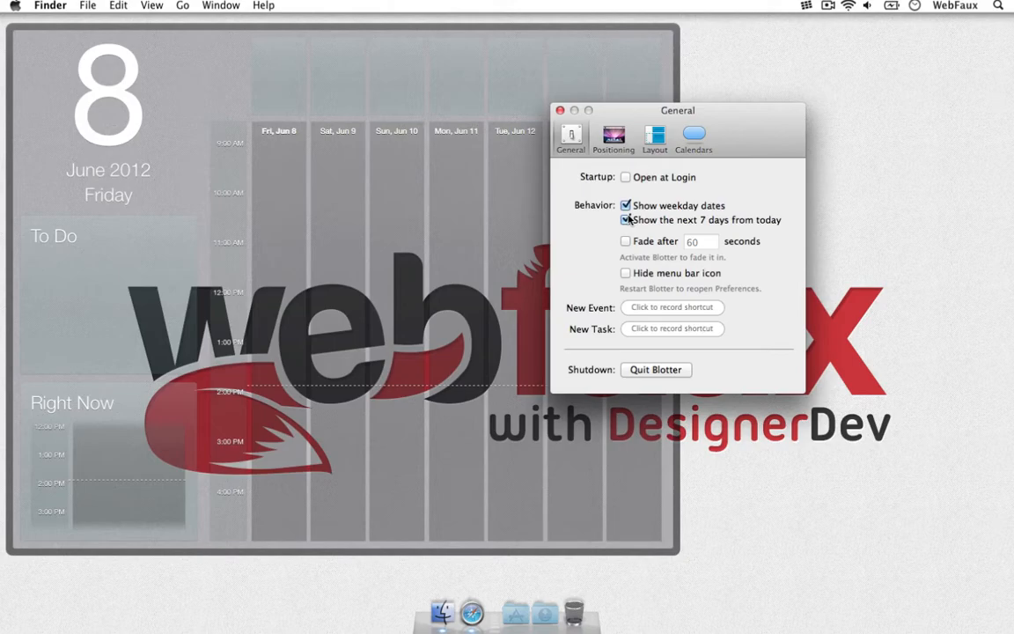
pyautogui.click(626, 220)
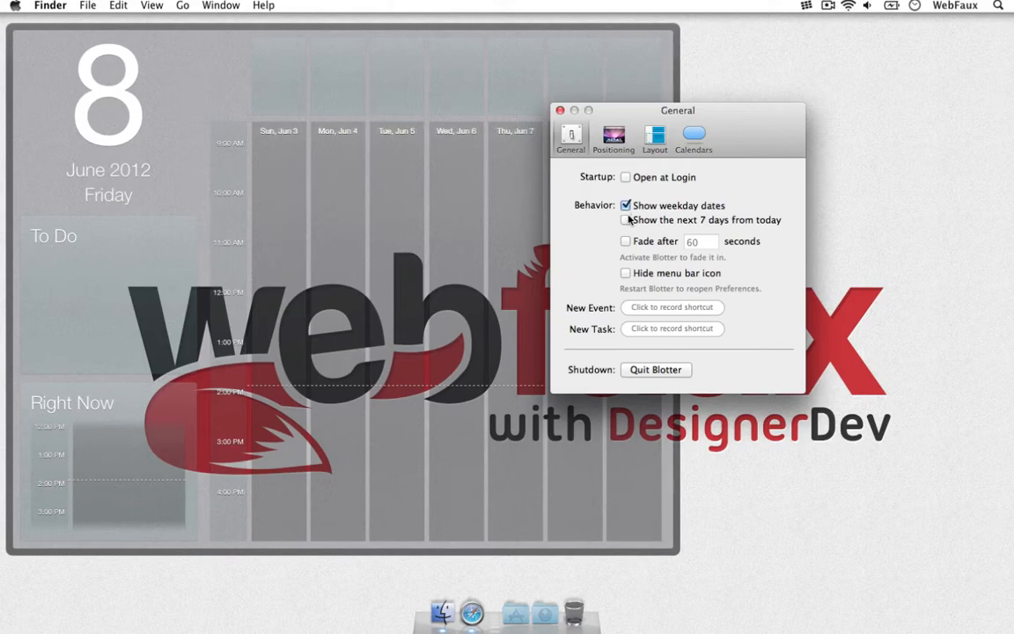
pyautogui.click(626, 205)
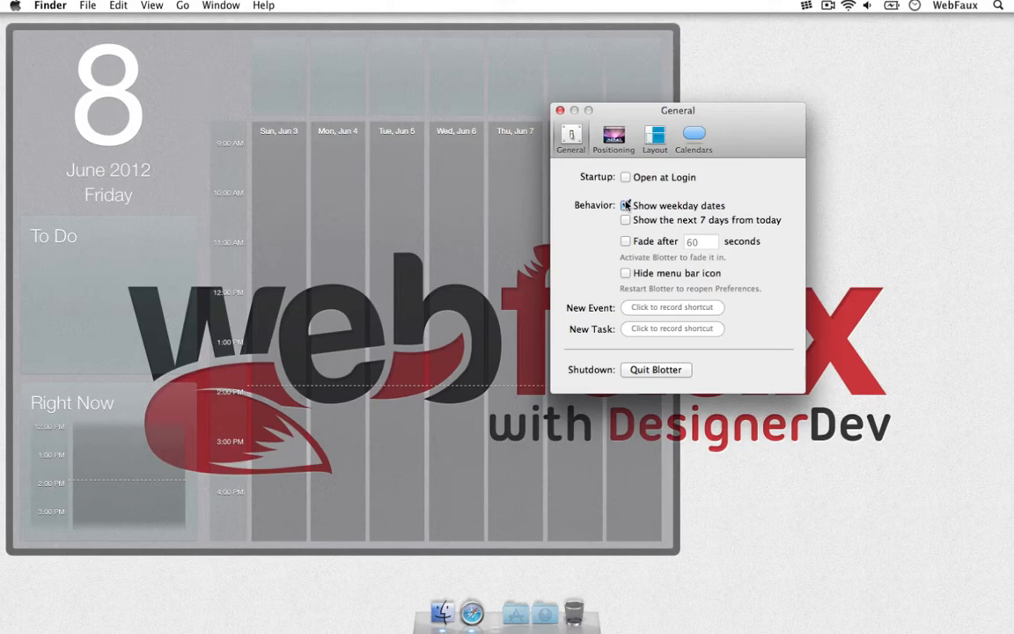
pyautogui.click(626, 221)
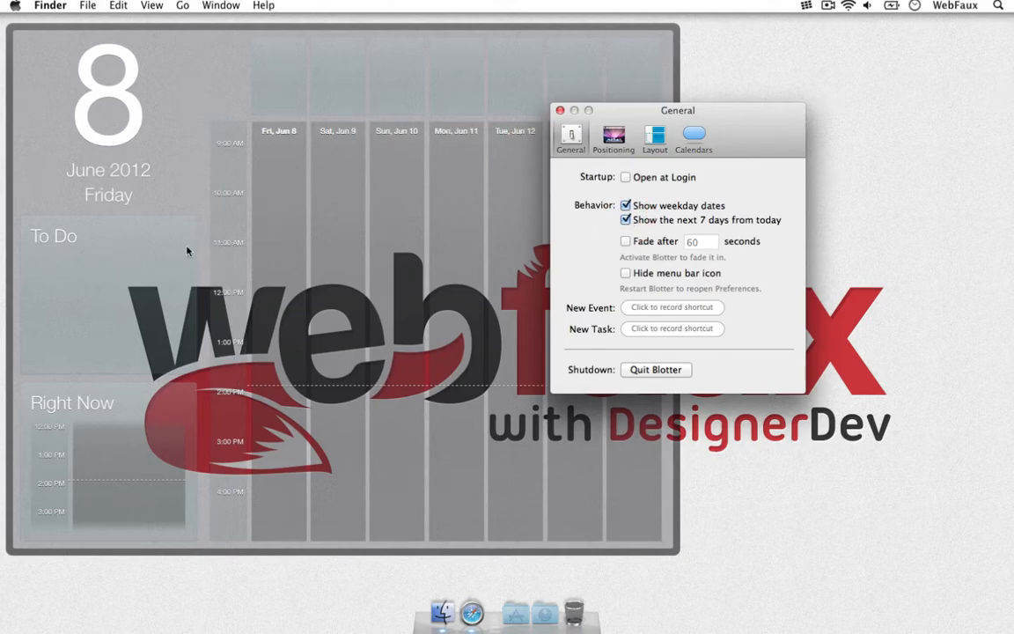
pyautogui.moveTo(260, 167)
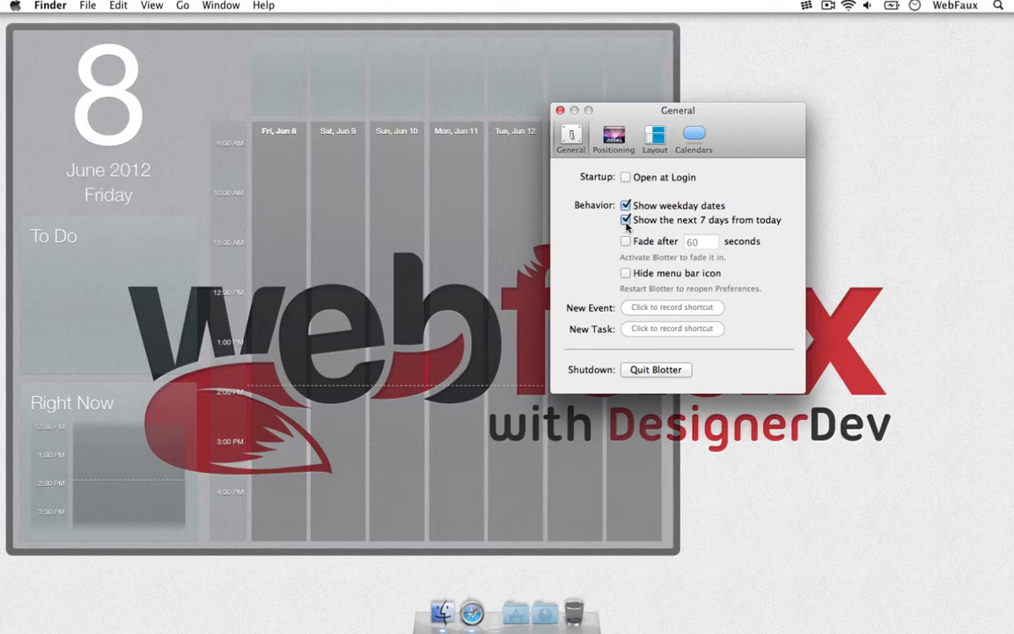
pyautogui.click(625, 220)
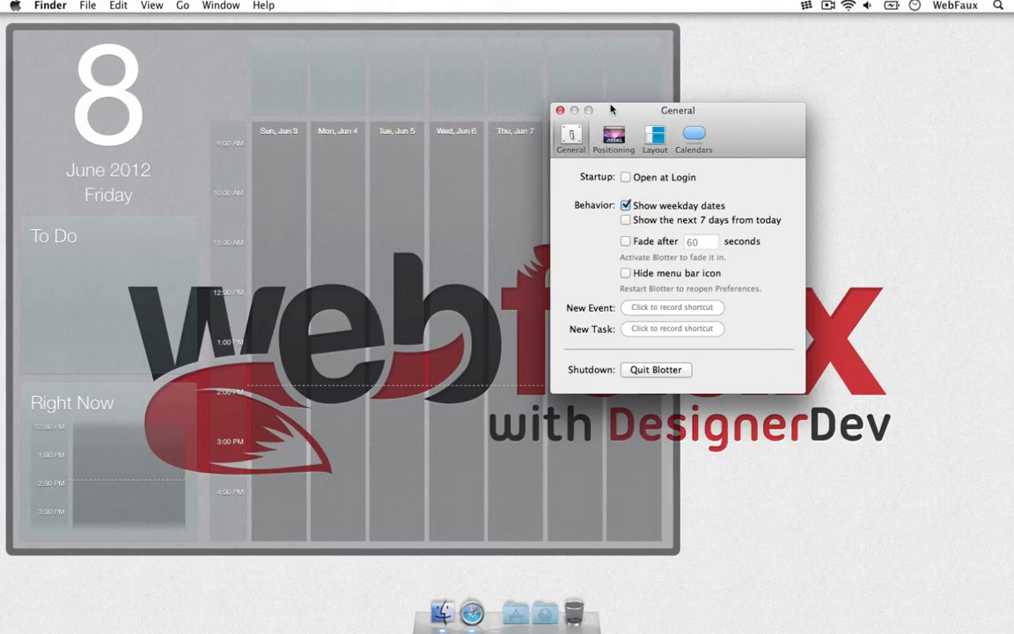
# - Turn on Show the next 7 days and fade the calendar after 5 seconds
pyautogui.moveTo(678, 110); pyautogui.dragTo(851, 95)
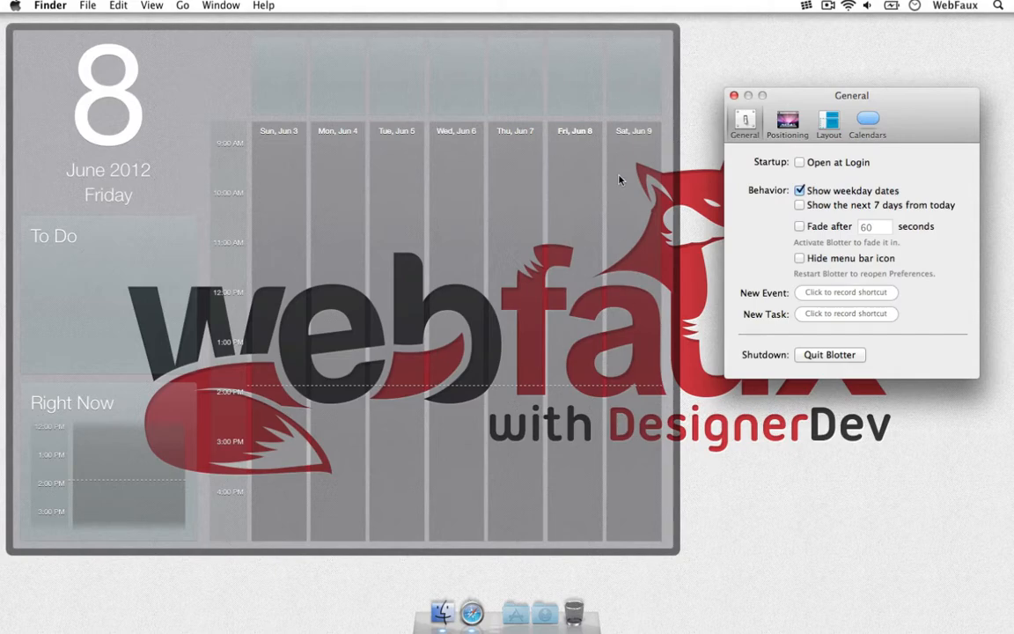
pyautogui.moveTo(792, 203)
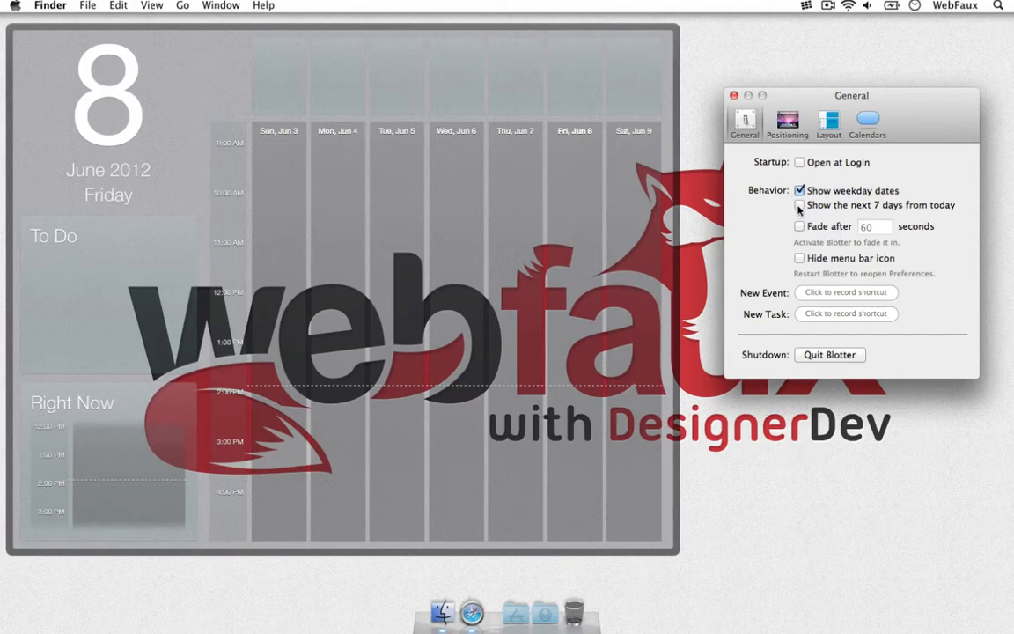
pyautogui.click(799, 205)
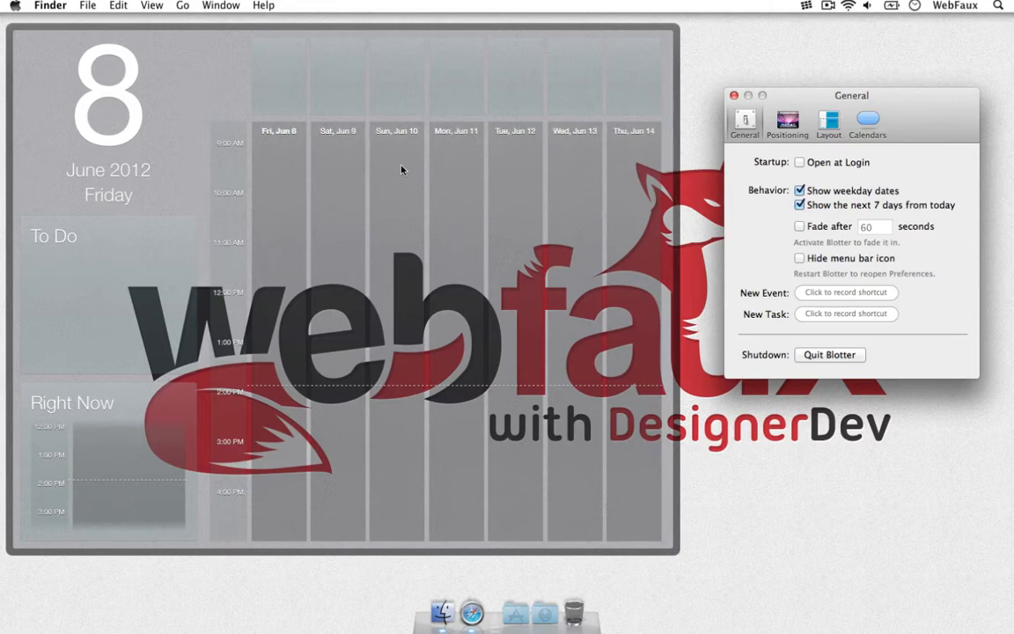
pyautogui.moveTo(185, 541)
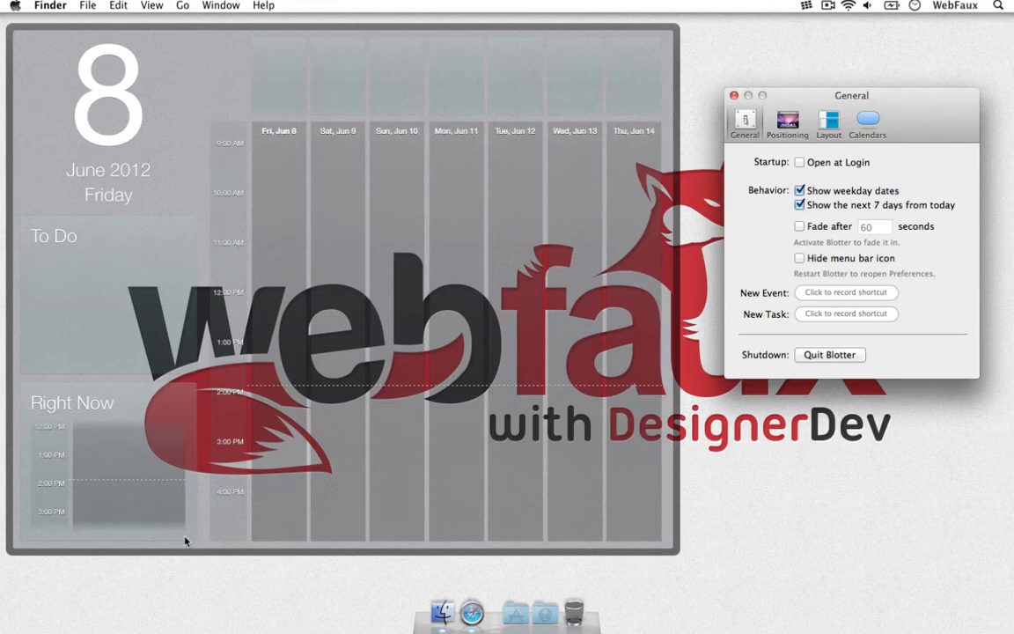
pyautogui.moveTo(657, 349)
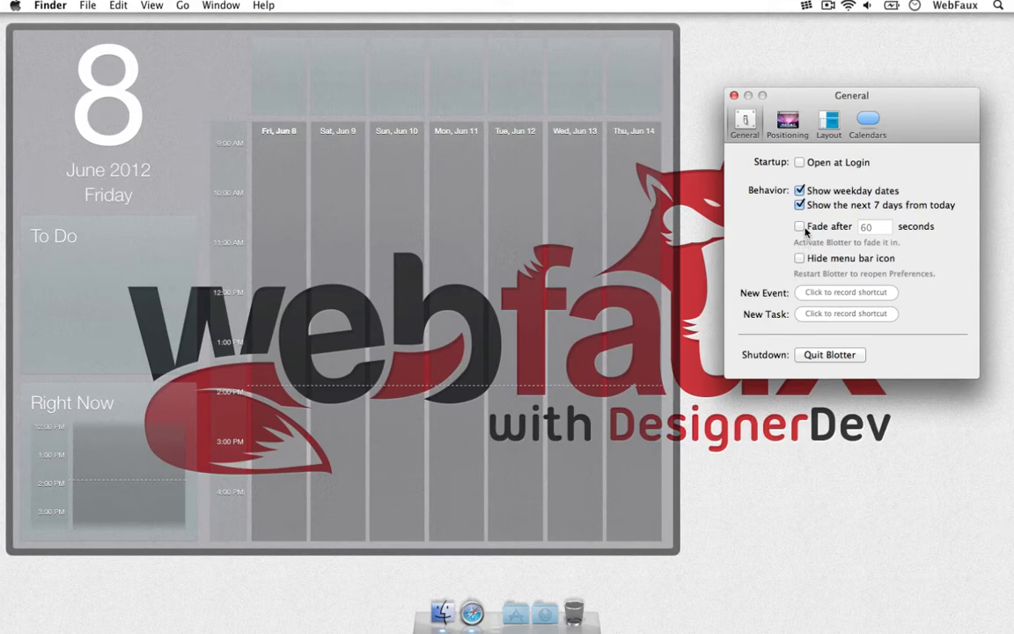
pyautogui.click(799, 226)
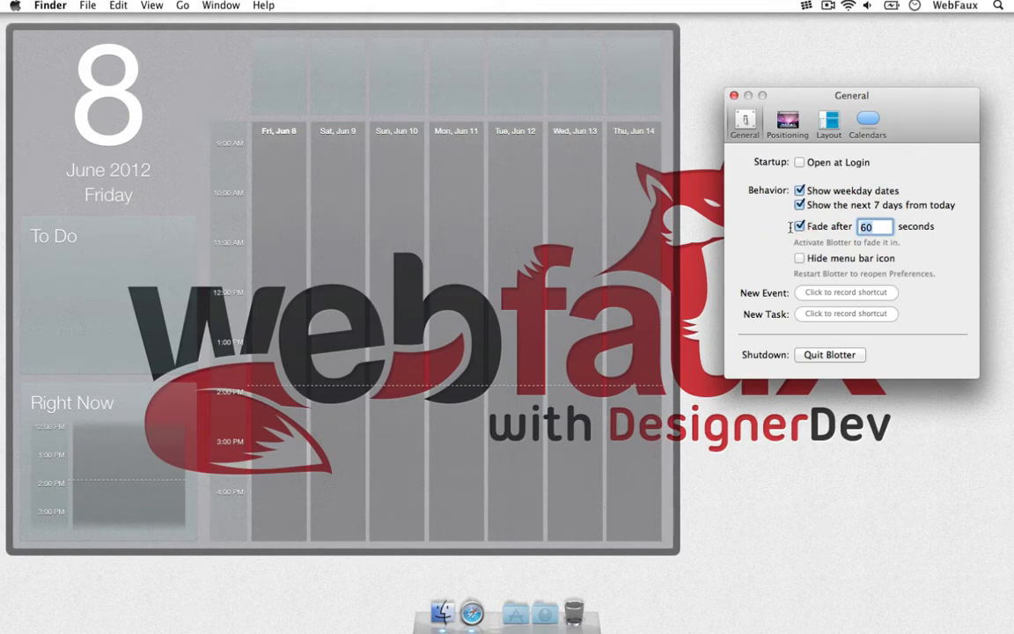
pyautogui.write('5')
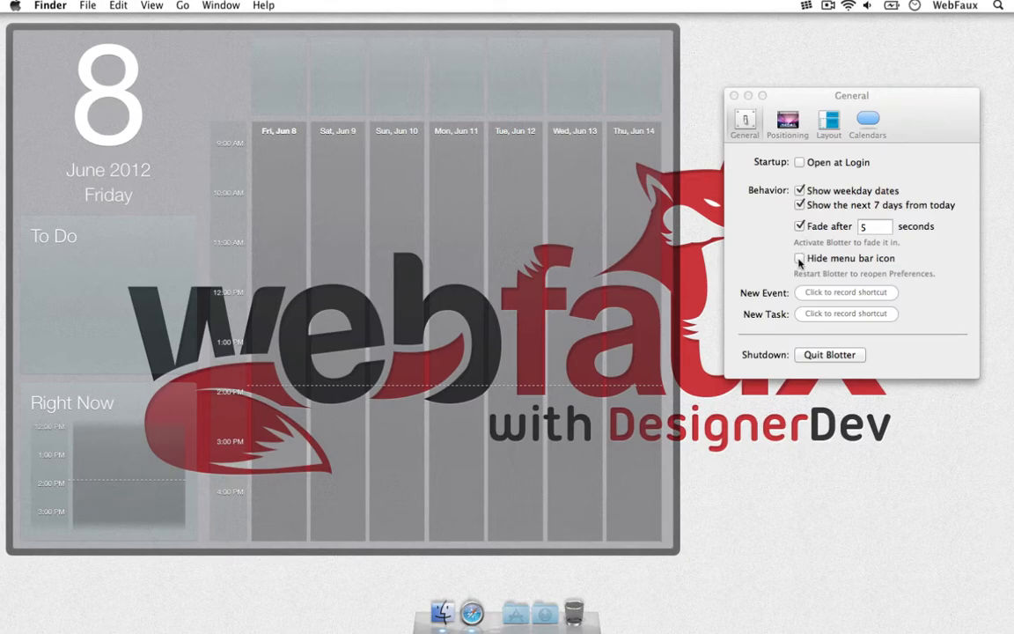
# - Set Calendar Size to Custom on the Positioning tab
pyautogui.click(787, 121)
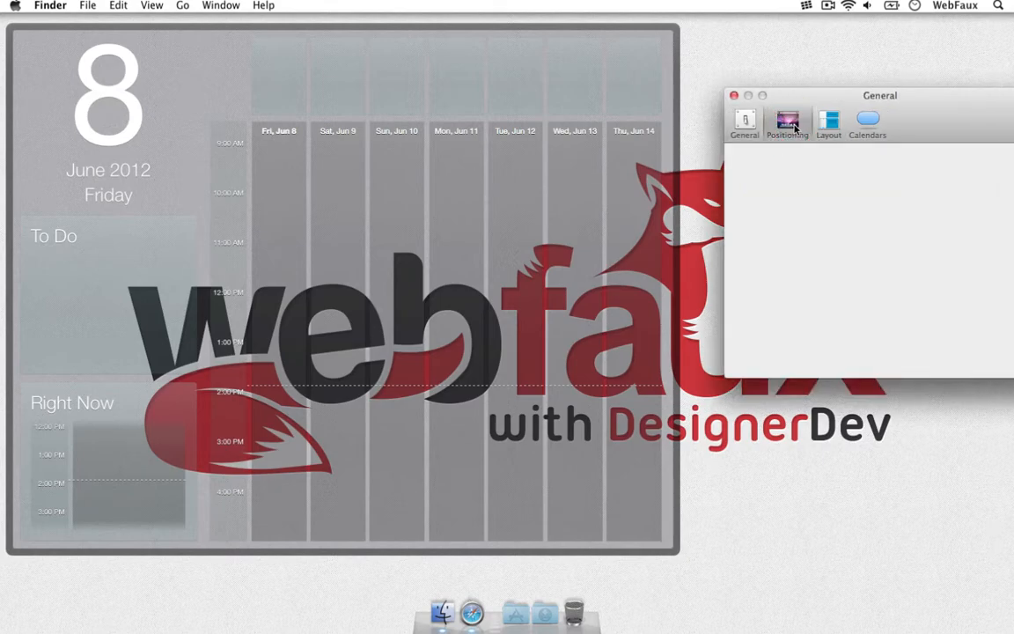
pyautogui.click(787, 122)
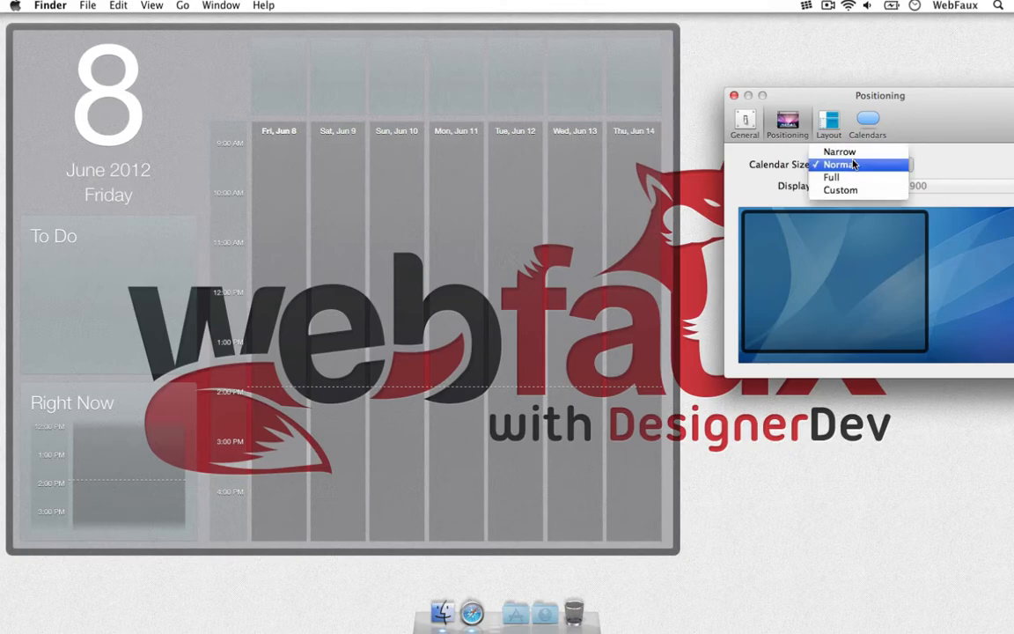
pyautogui.click(839, 190)
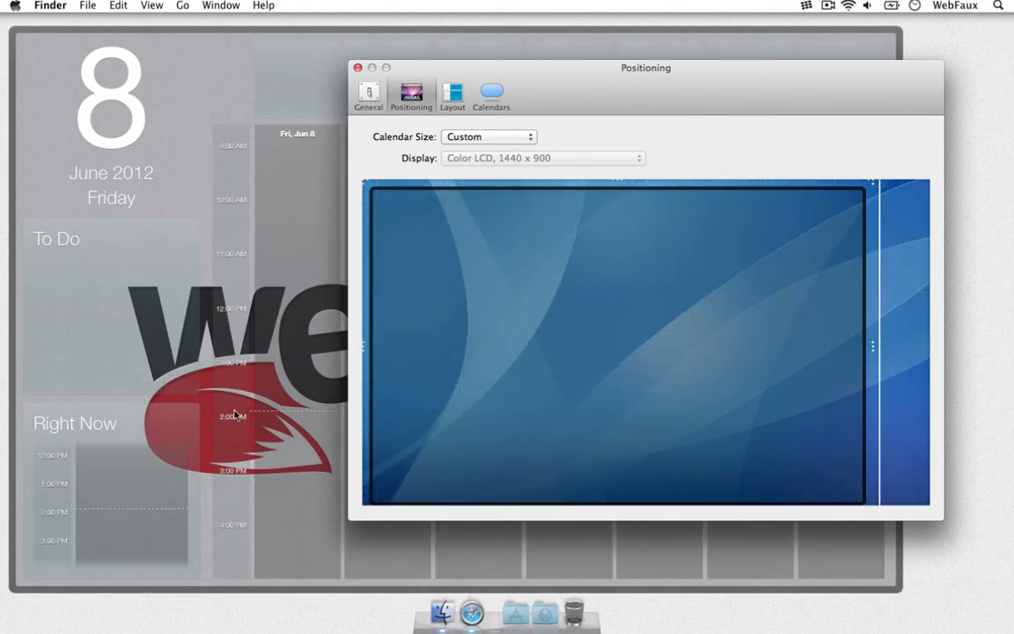
pyautogui.click(451, 95)
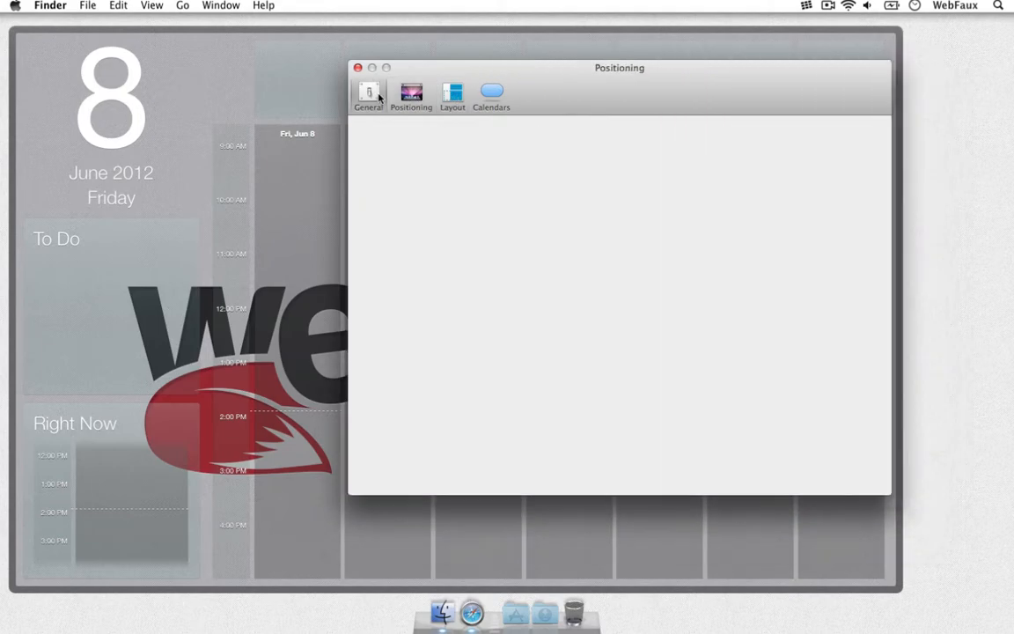
# - Switch the Calendars tab to Selected Calendars
pyautogui.click(491, 95)
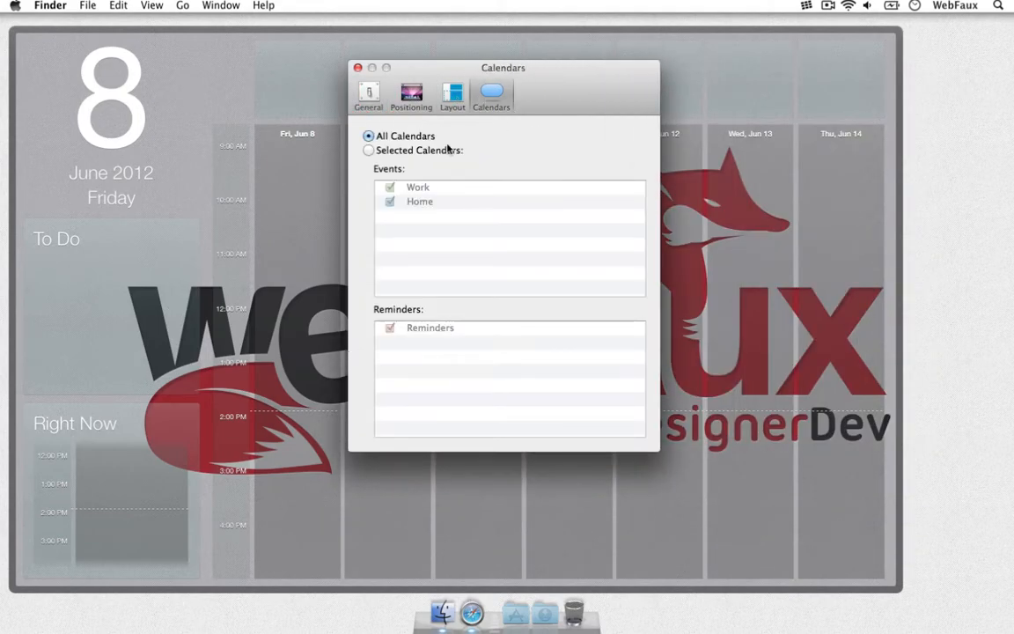
pyautogui.click(369, 150)
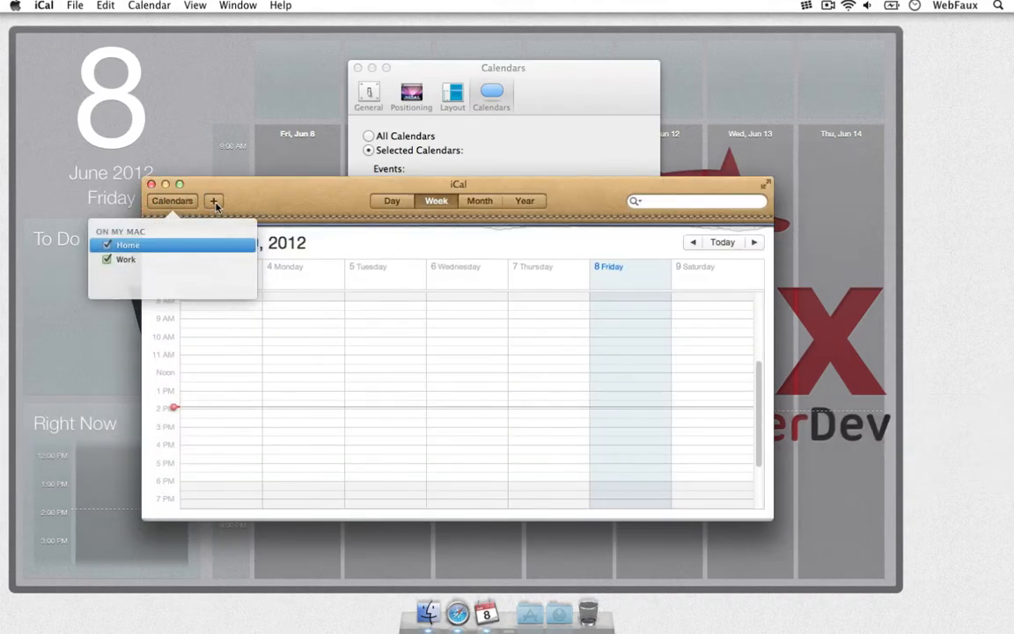
# - Add a New Group named Fun to iCal's calendar list
pyautogui.click(214, 201)
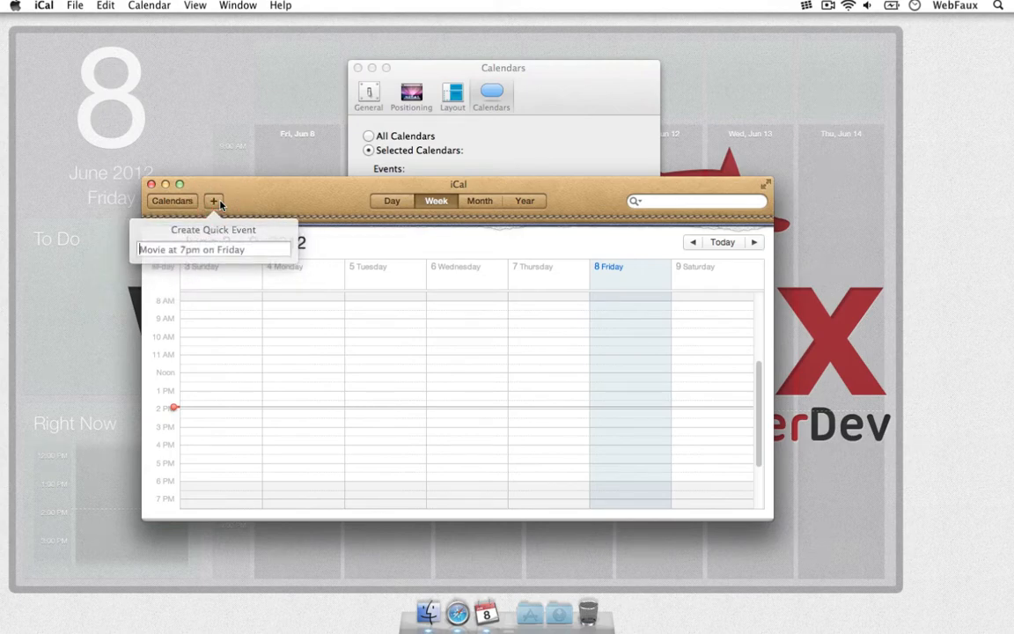
pyautogui.click(171, 200)
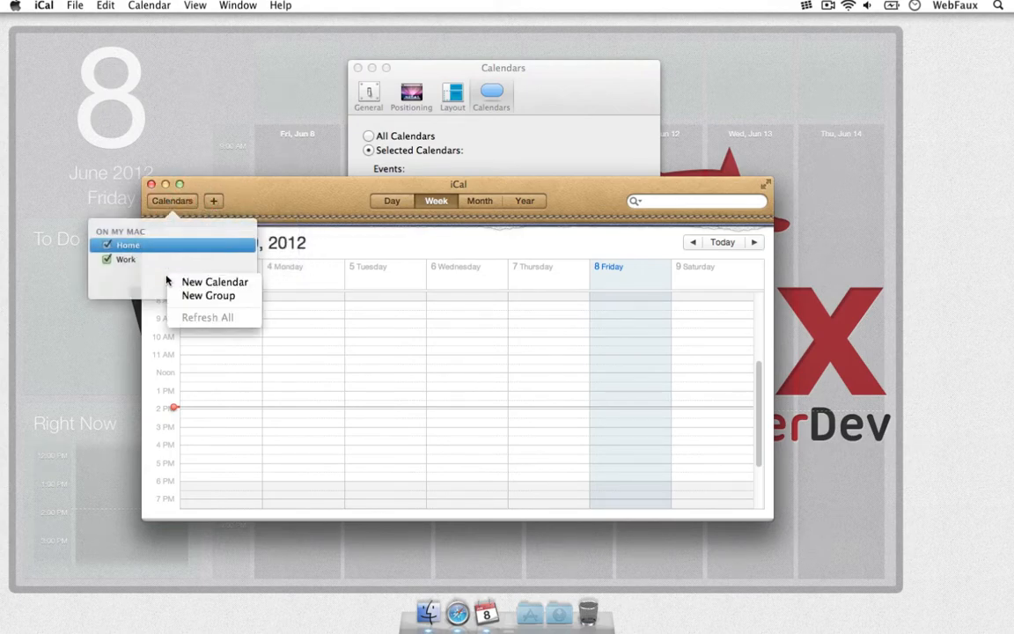
pyautogui.click(208, 295)
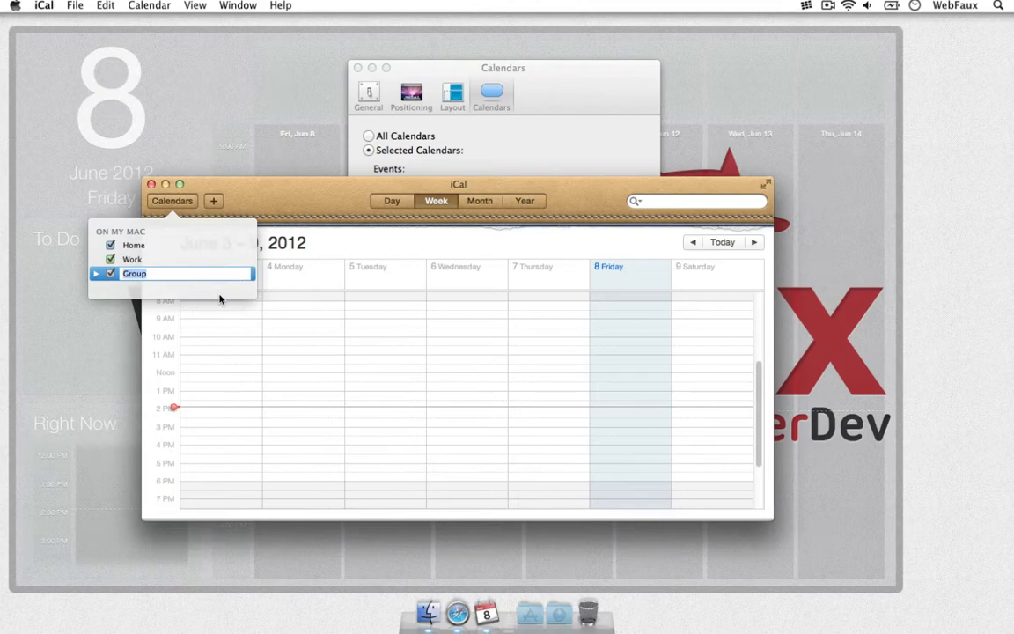
pyautogui.write('Fun')
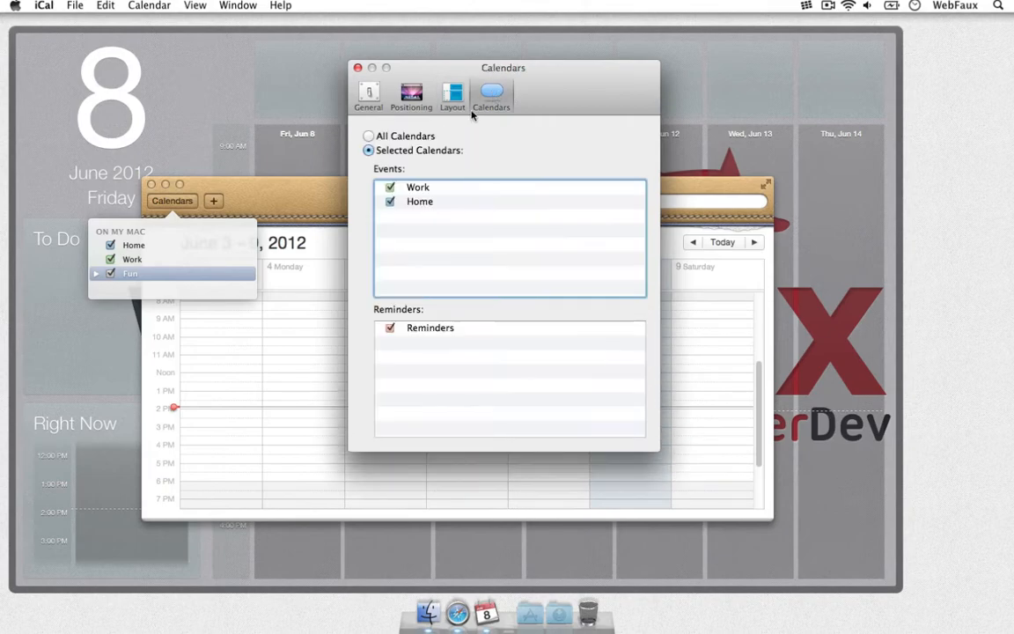
pyautogui.moveTo(317, 196)
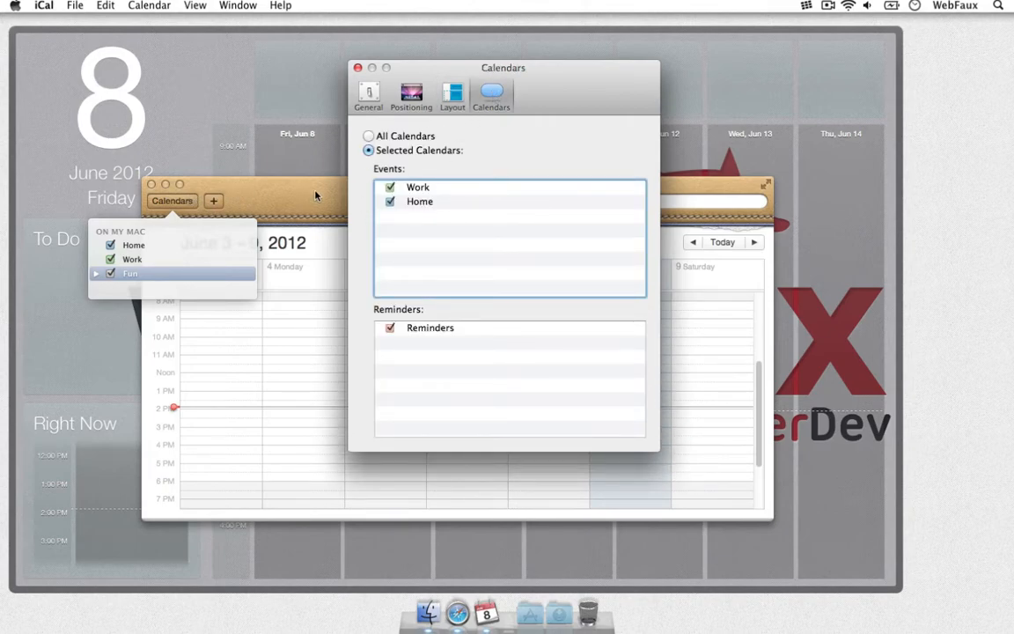
# - Record a New Task shortcut, tick Hide menu bar icon, and close Preferences
pyautogui.click(368, 94)
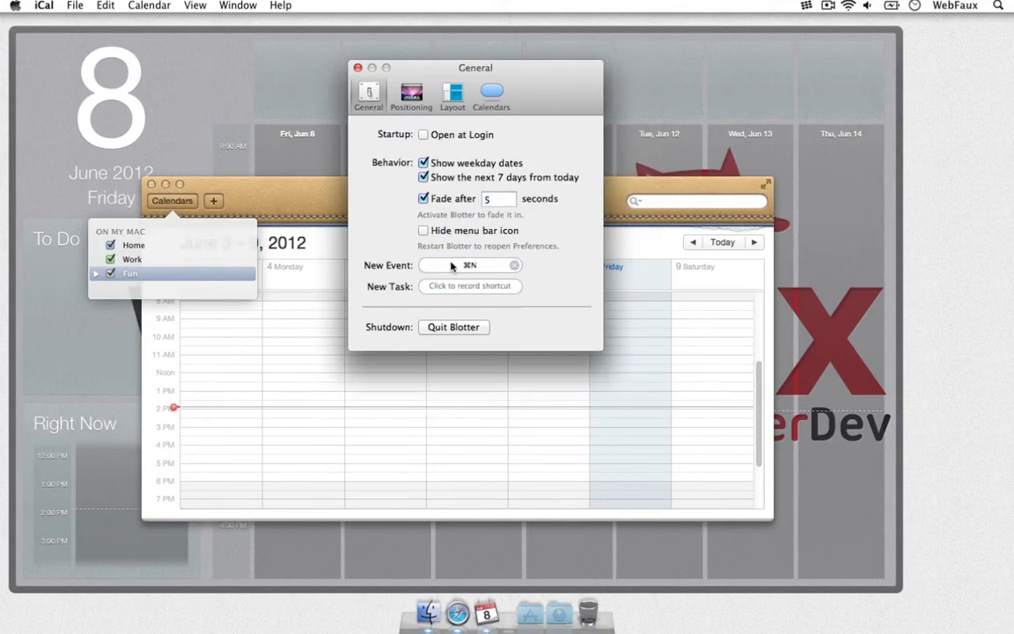
pyautogui.click(470, 286)
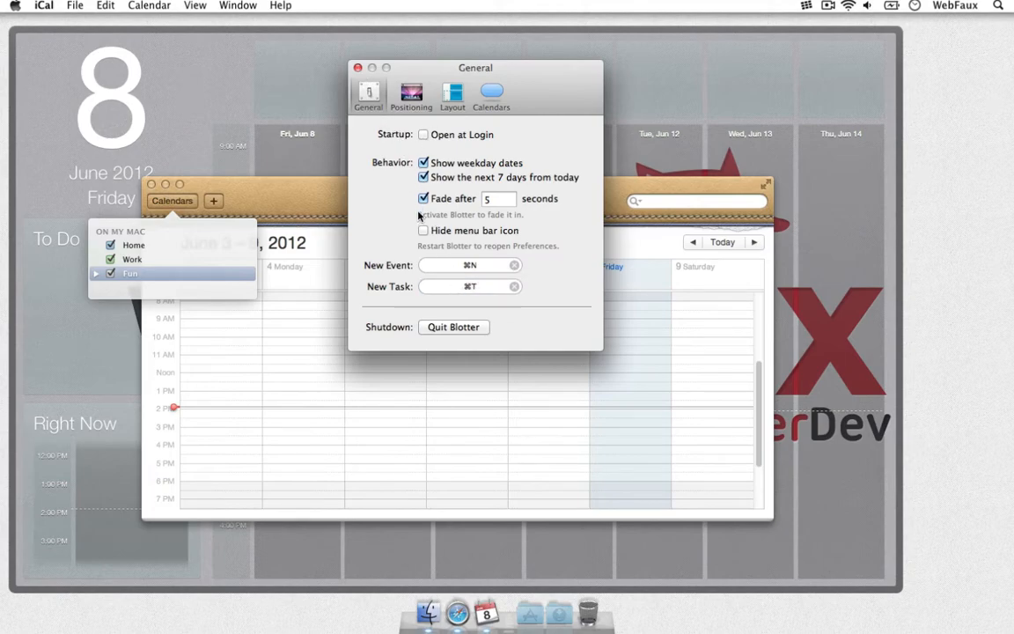
pyautogui.click(423, 230)
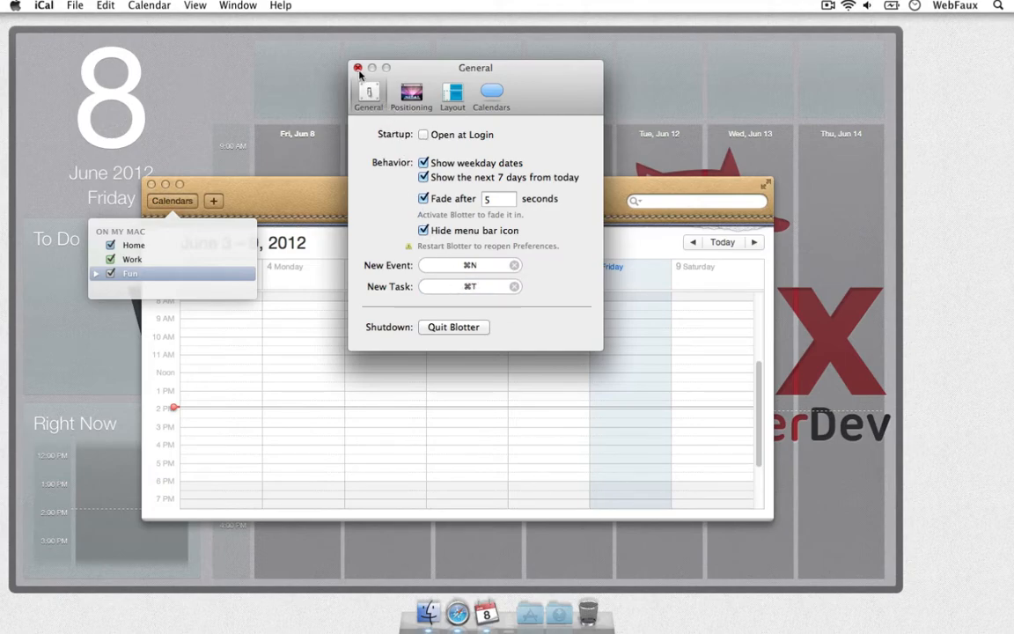
pyautogui.click(358, 68)
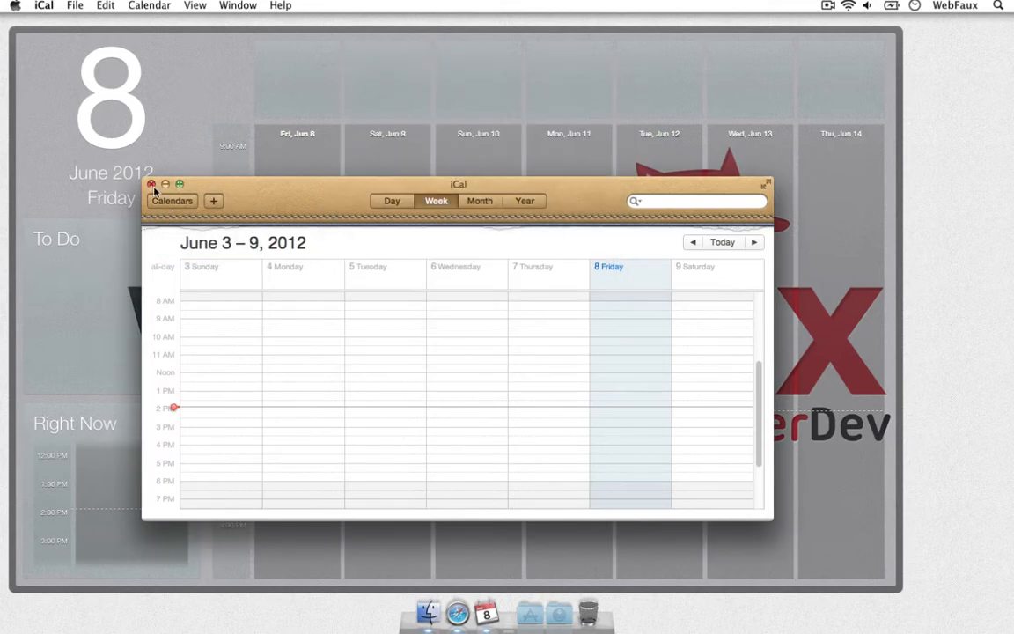
# - Close iCal, then create an all-day quick event named Task
pyautogui.click(150, 184)
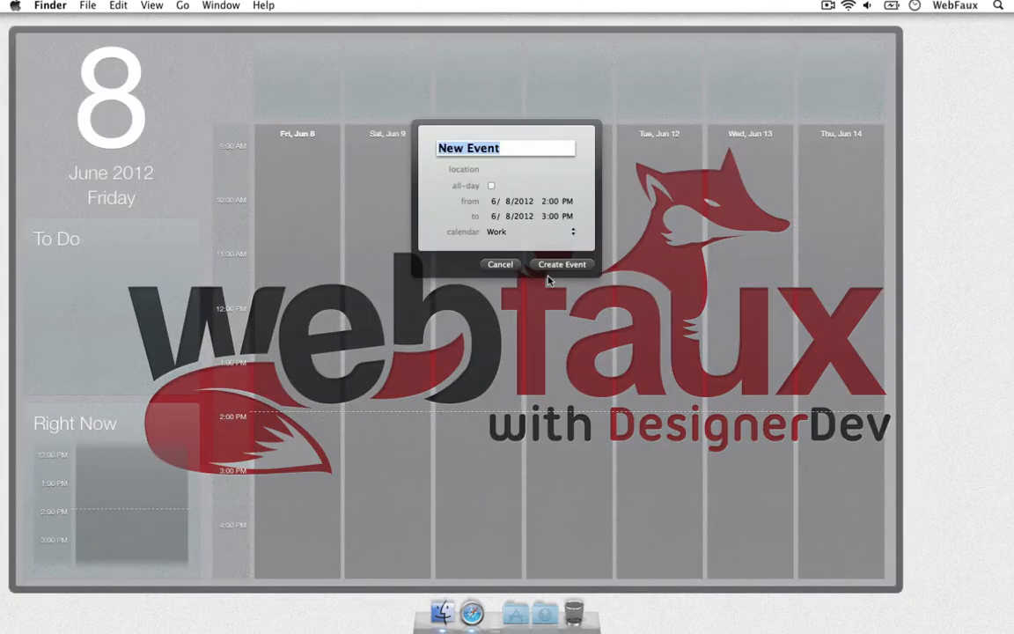
pyautogui.write('Task')
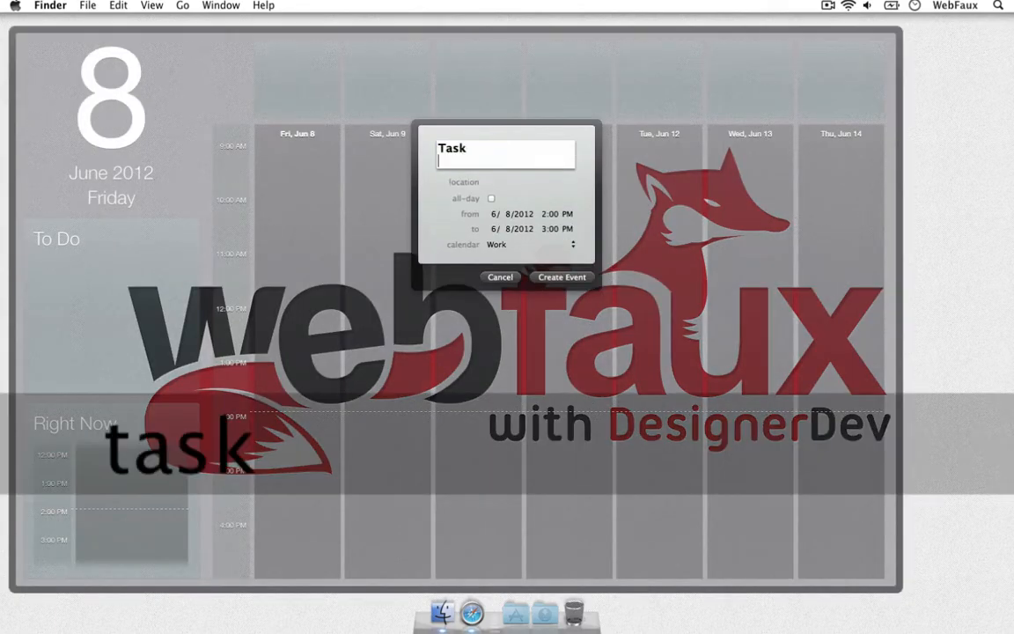
pyautogui.click(491, 198)
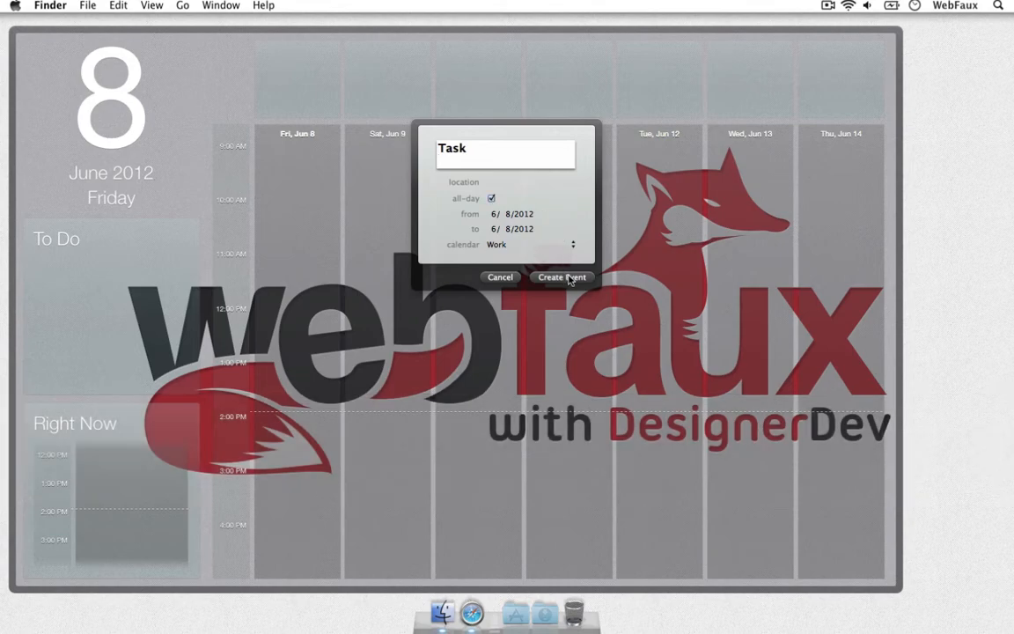
pyautogui.click(561, 276)
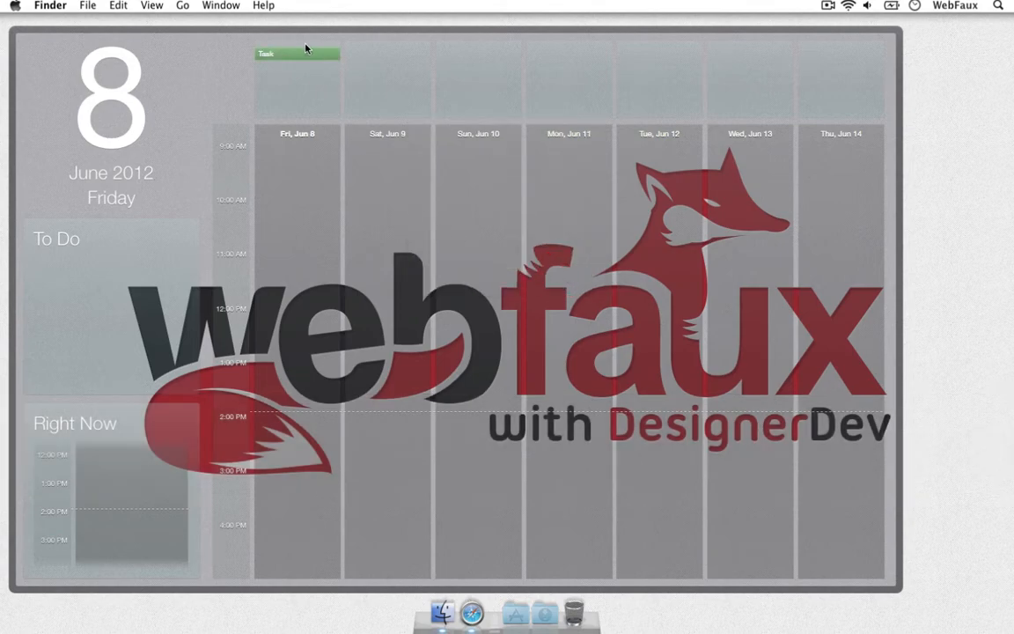
pyautogui.moveTo(441, 444)
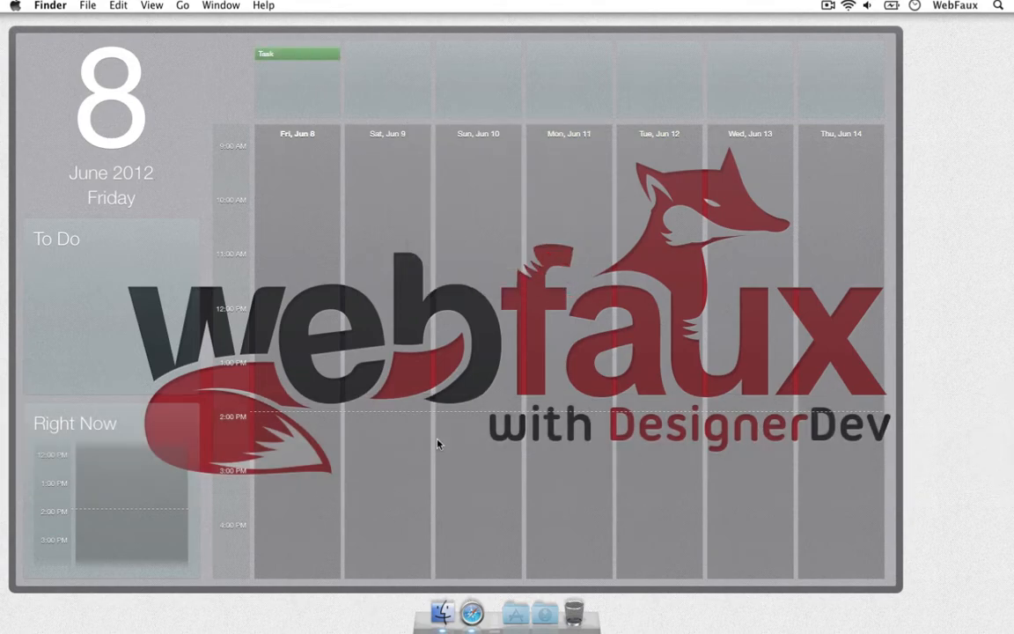